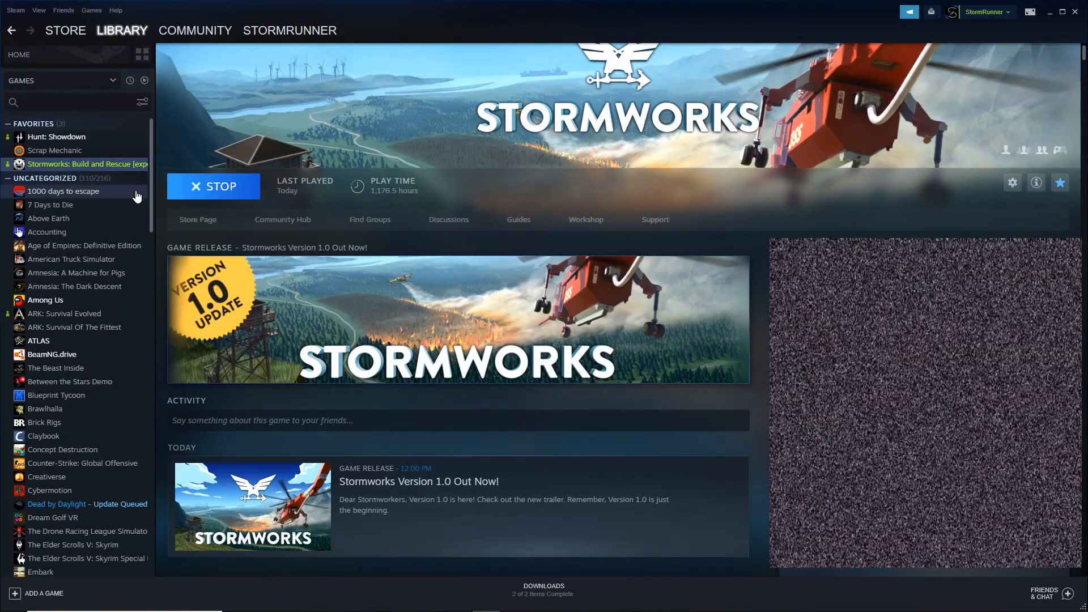
Open Stormworks' Steam properties and select the experimental Public Testing Branch under Betas.
right_click(87, 164)
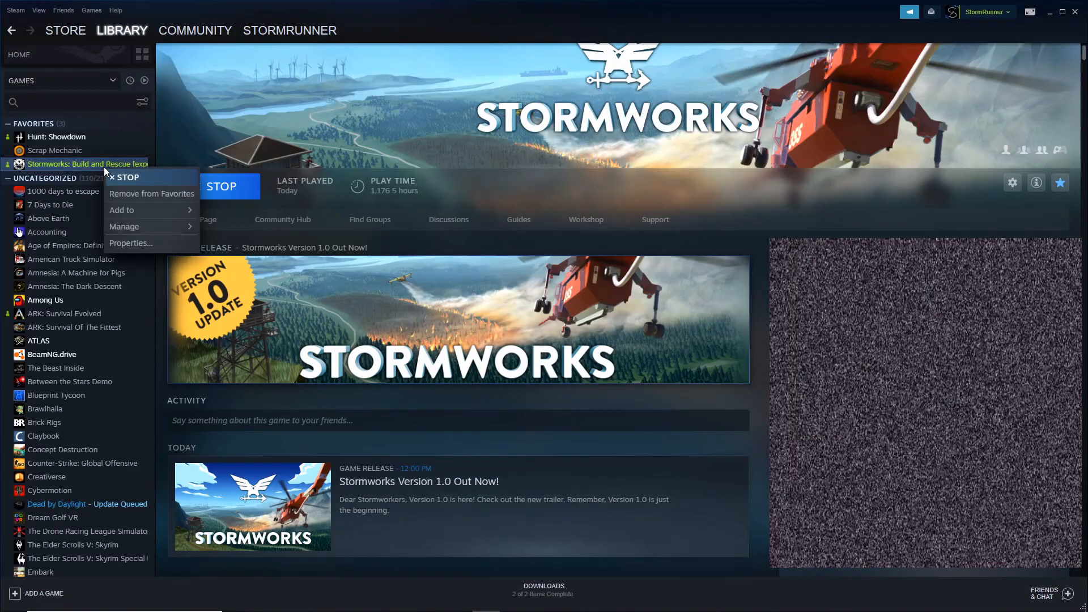
click(129, 243)
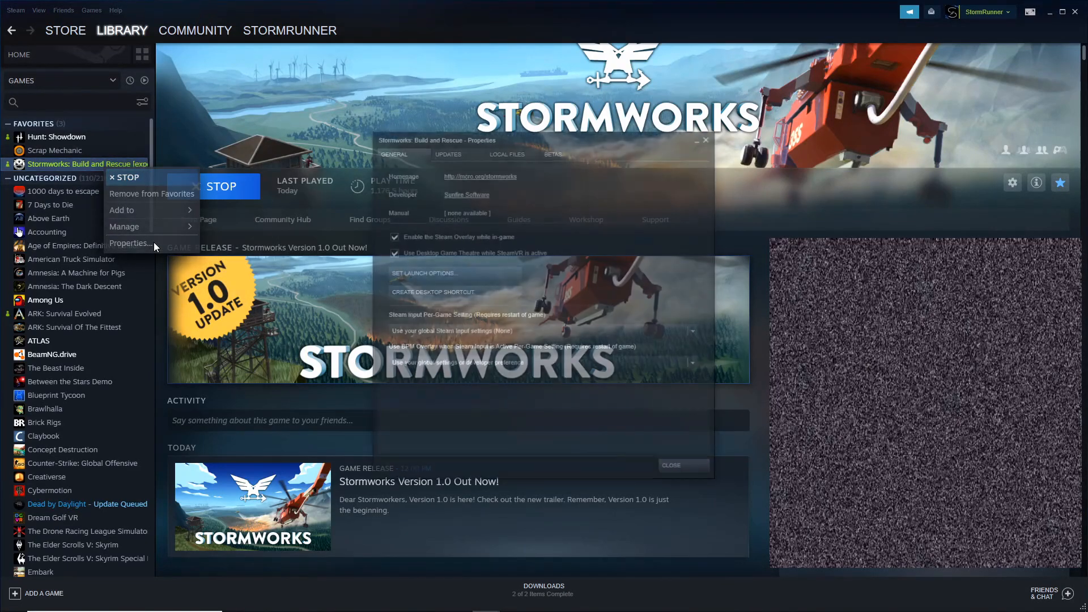
click(129, 243)
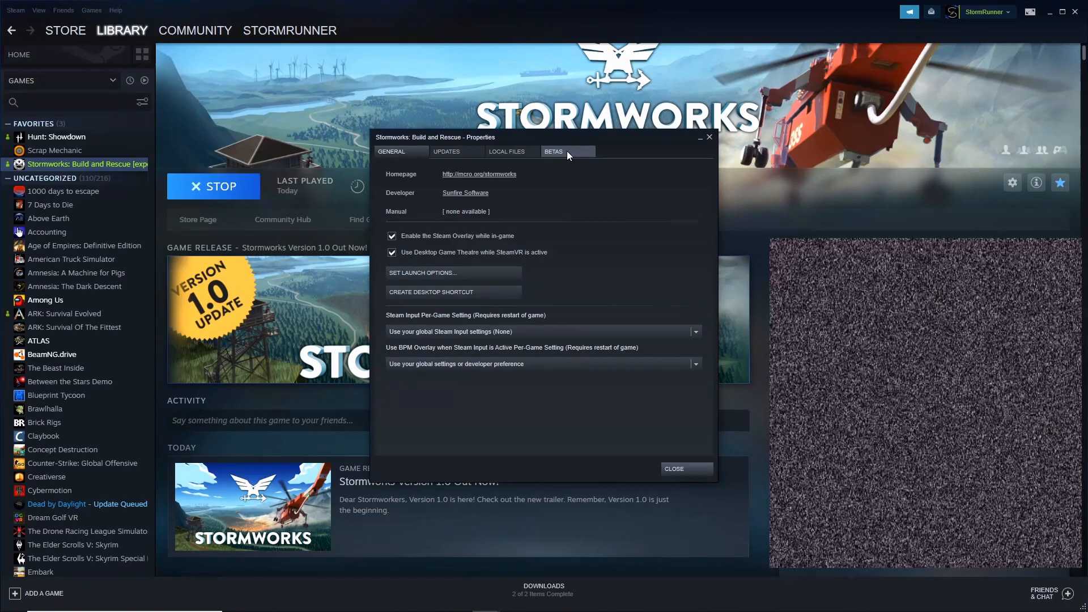
click(554, 152)
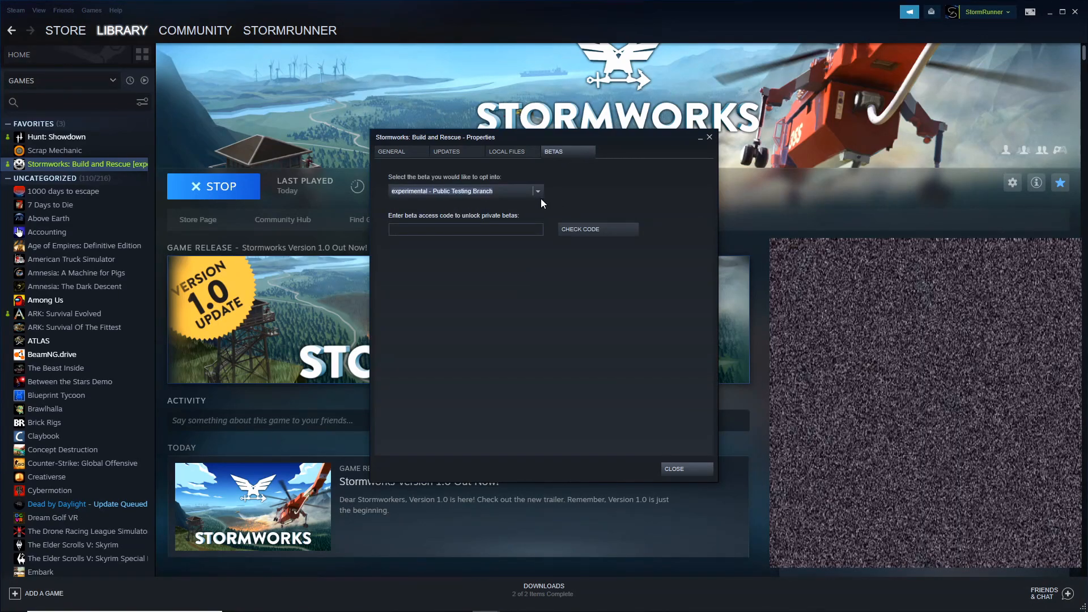
mouse_move(534, 200)
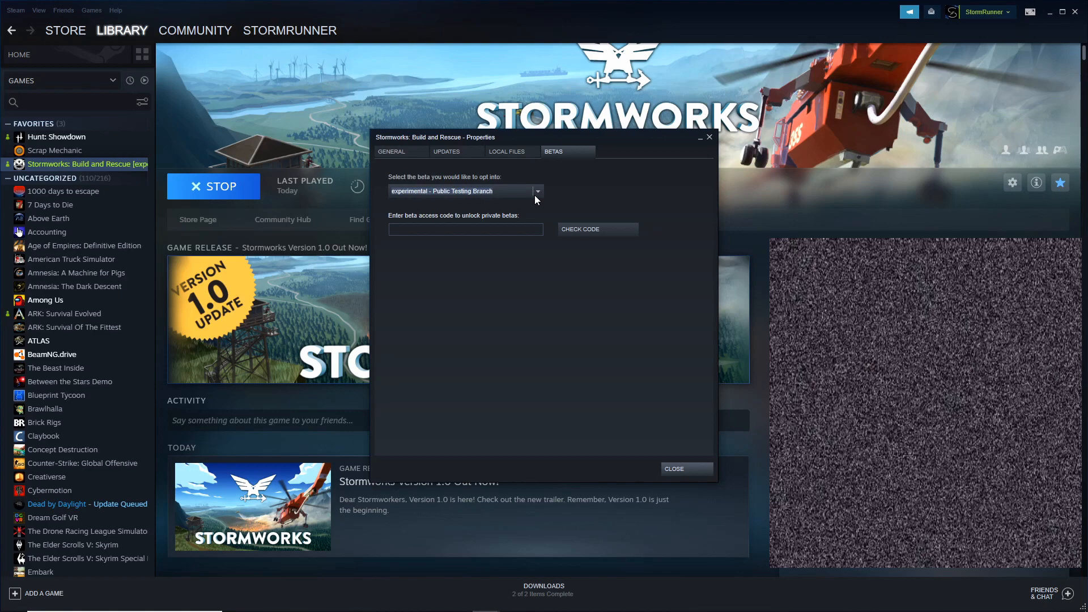
mouse_move(483, 191)
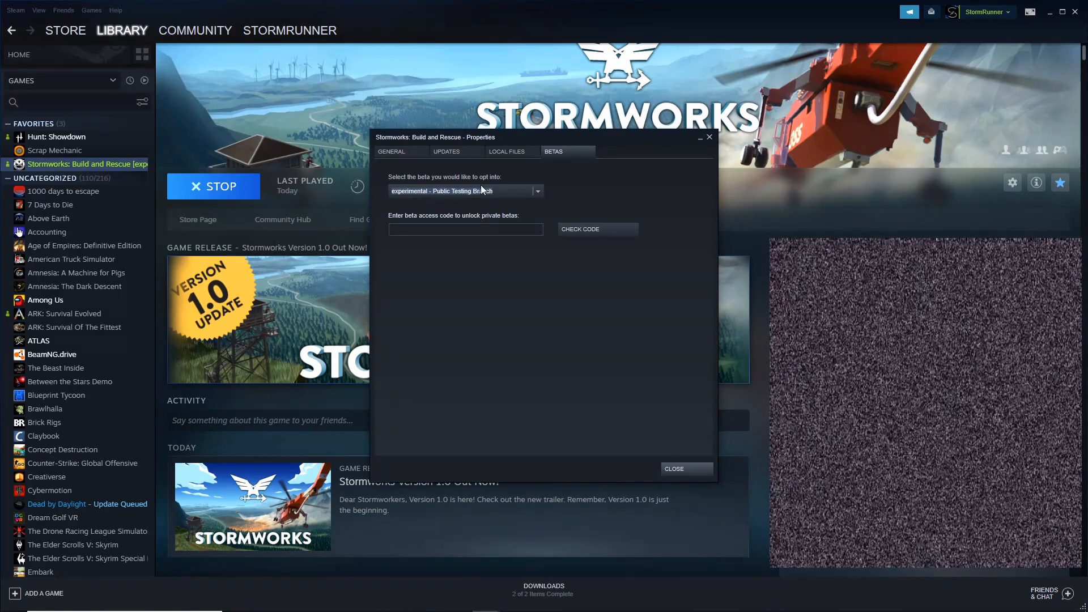
mouse_move(427, 202)
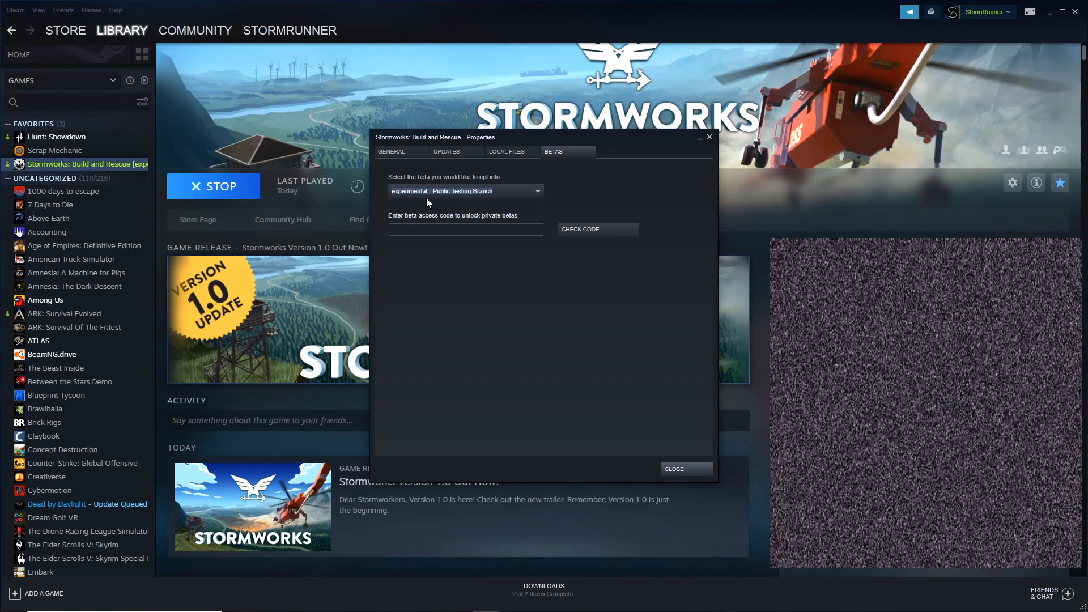
mouse_move(490, 203)
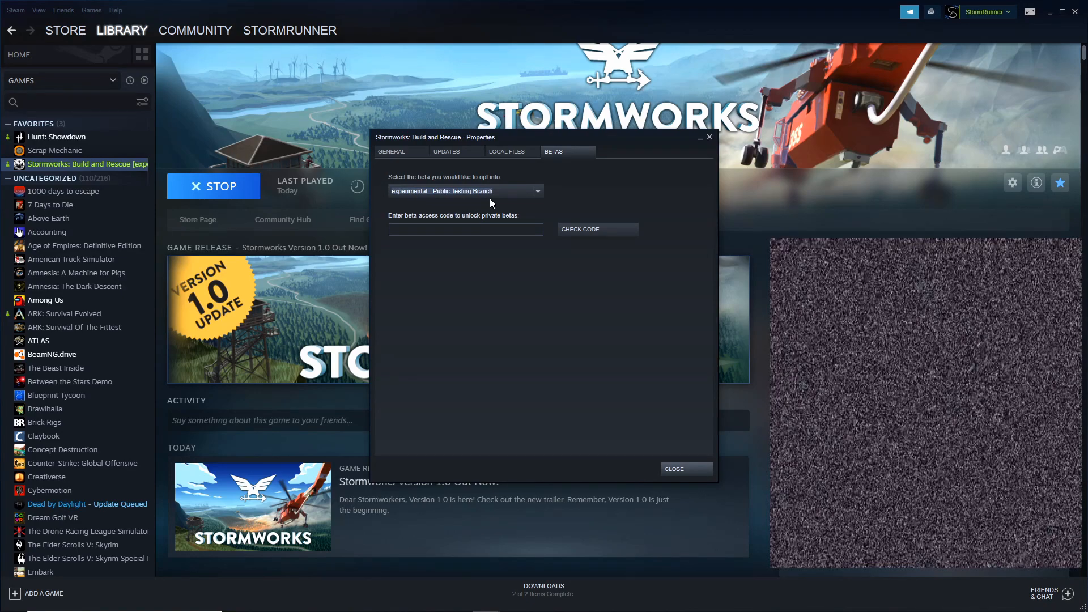
mouse_move(589, 207)
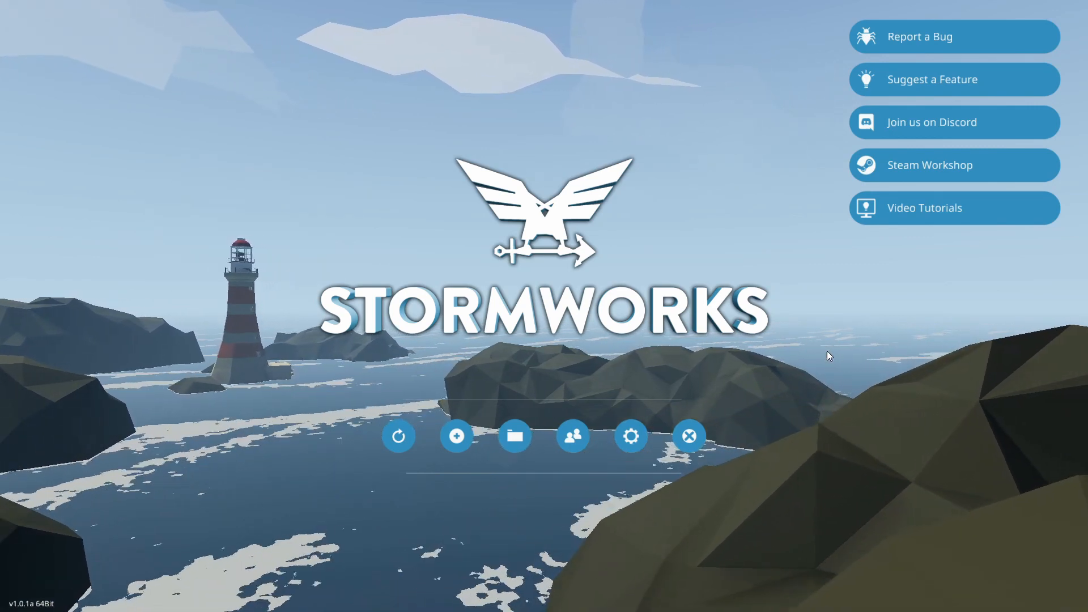
Start setting up a new game with Custom mode and Creative Base.
click(455, 436)
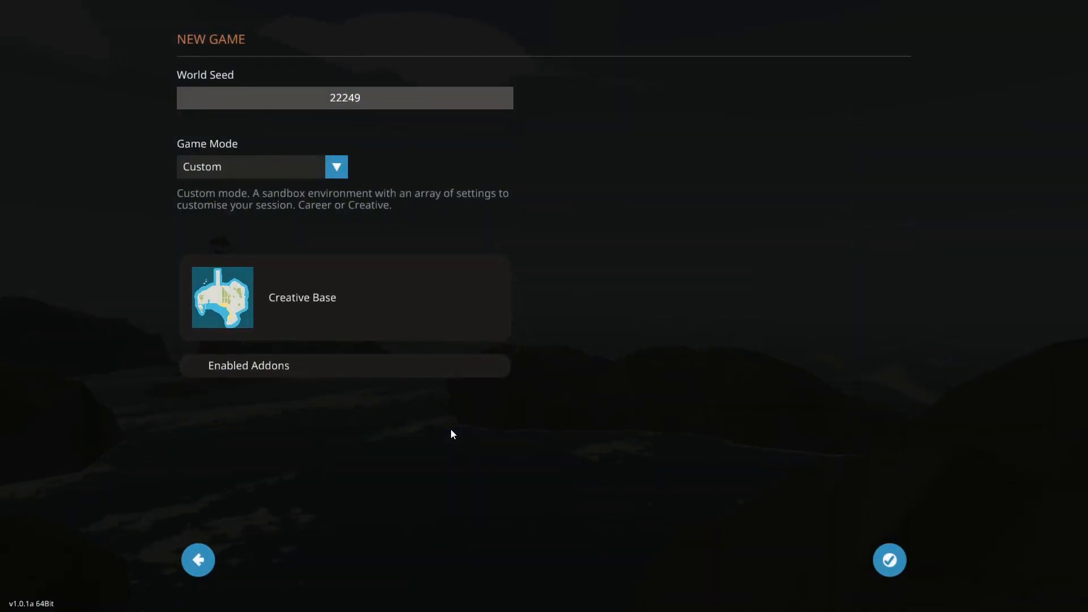
mouse_move(266, 238)
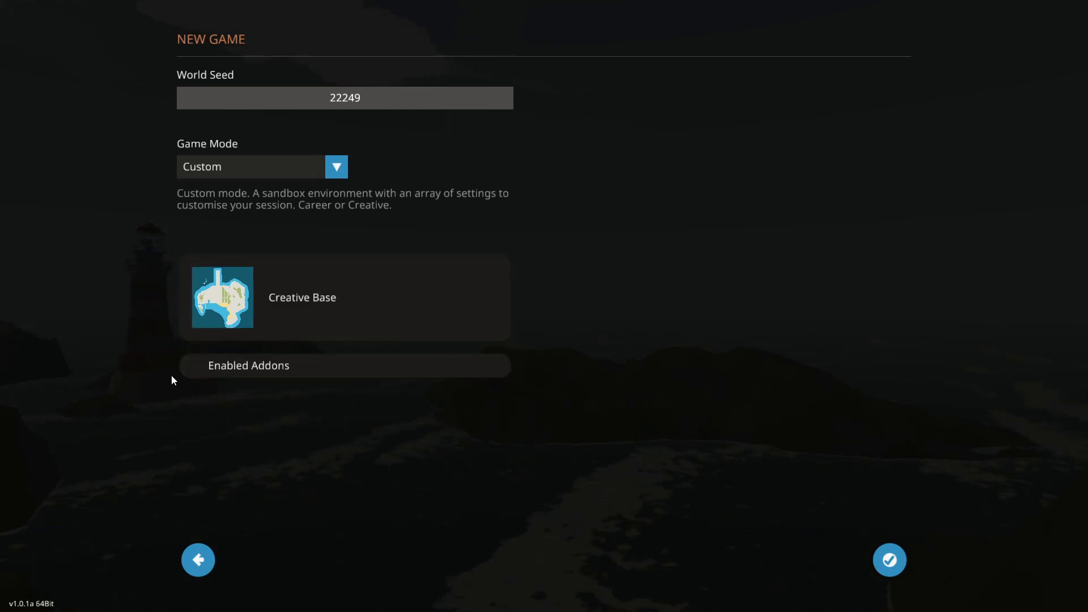
mouse_move(297, 229)
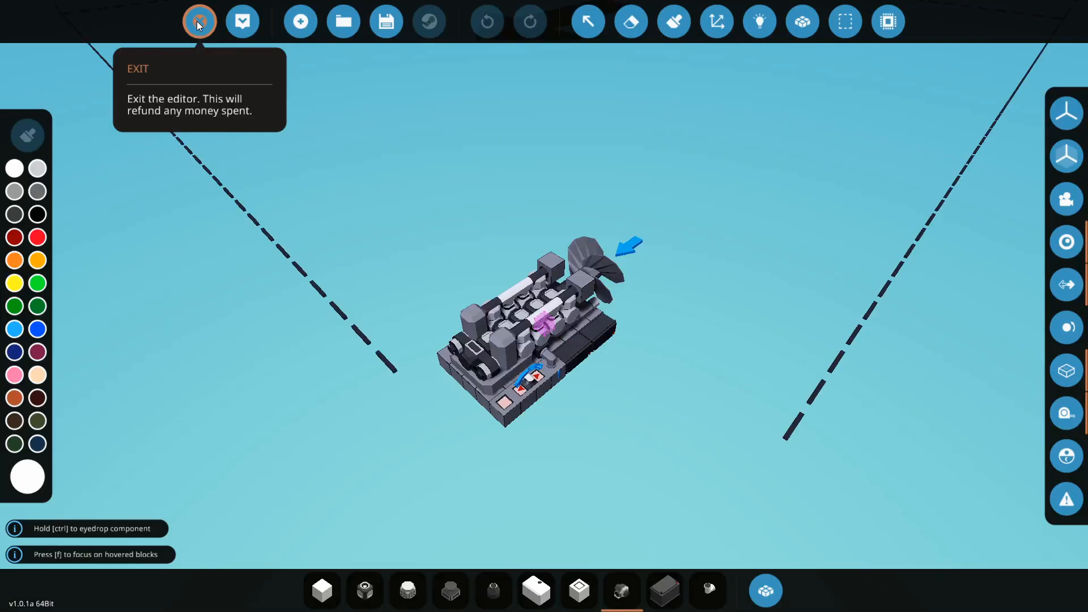
mouse_move(242, 21)
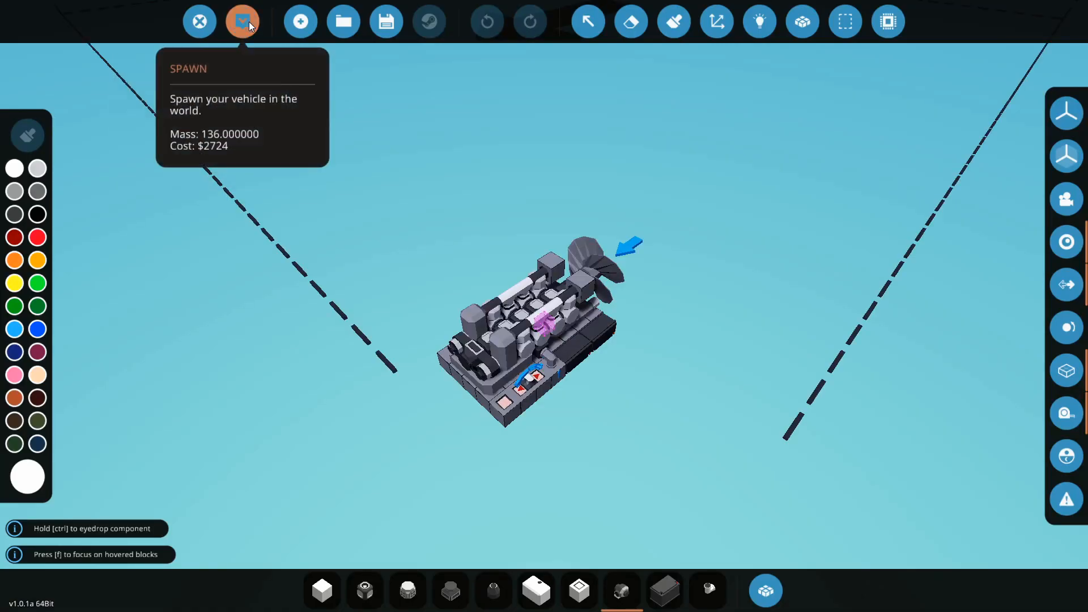
Spawn the finished compact engine into the world.
click(242, 21)
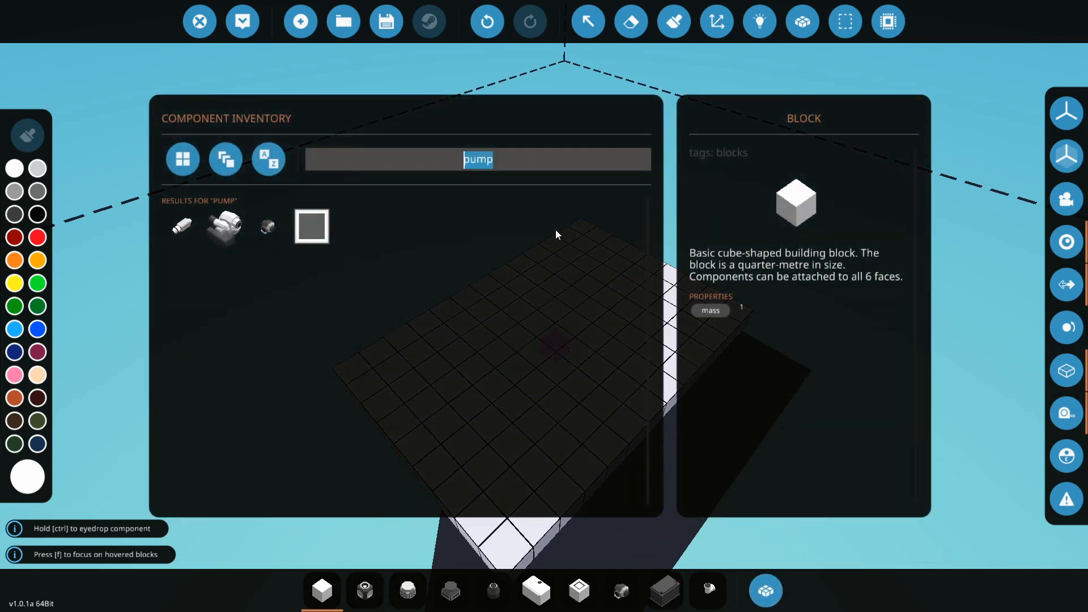
Search the component inventory for 'modular' to list modular engine parts.
text(m)
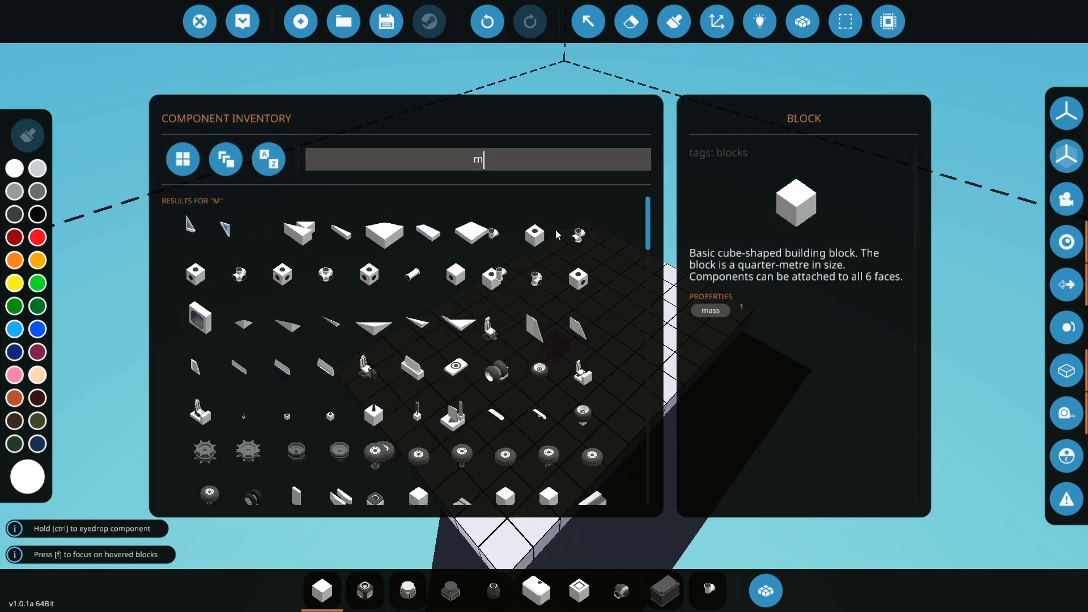
text(odular)
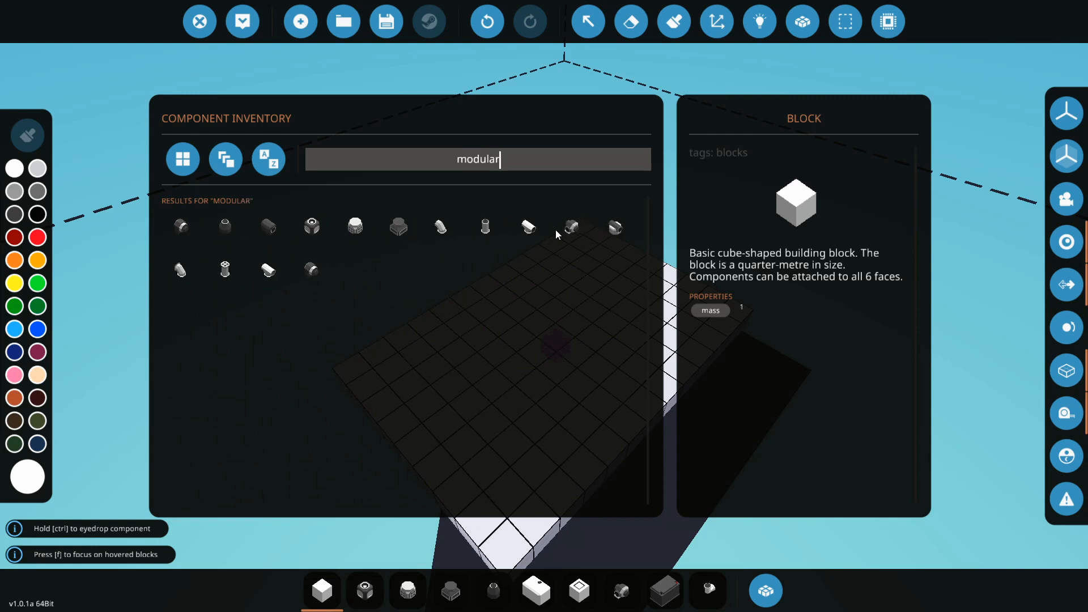
mouse_move(446, 286)
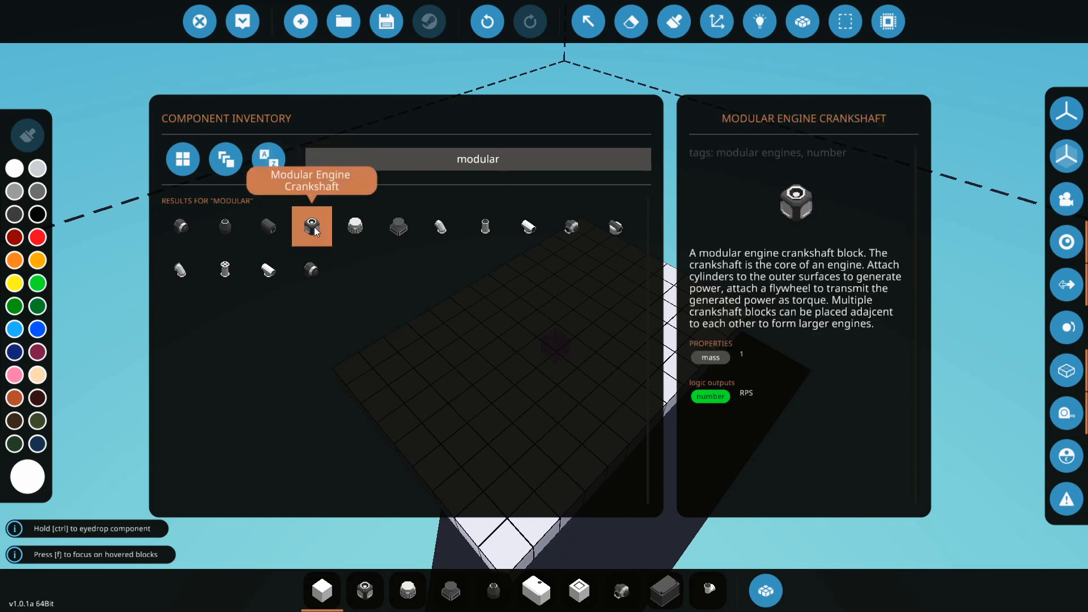
mouse_move(355, 226)
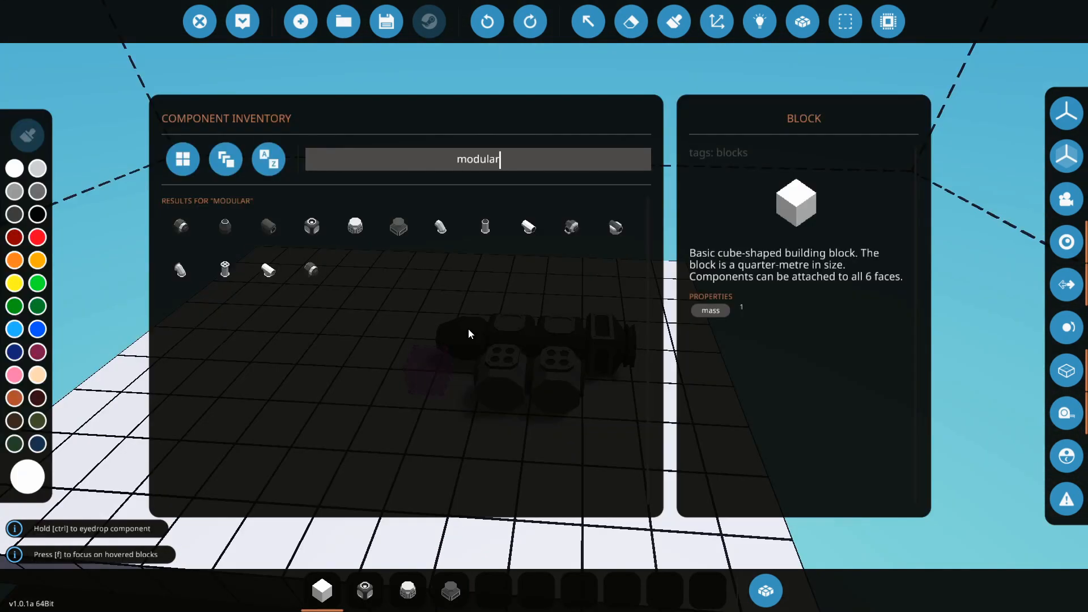
mouse_move(182, 226)
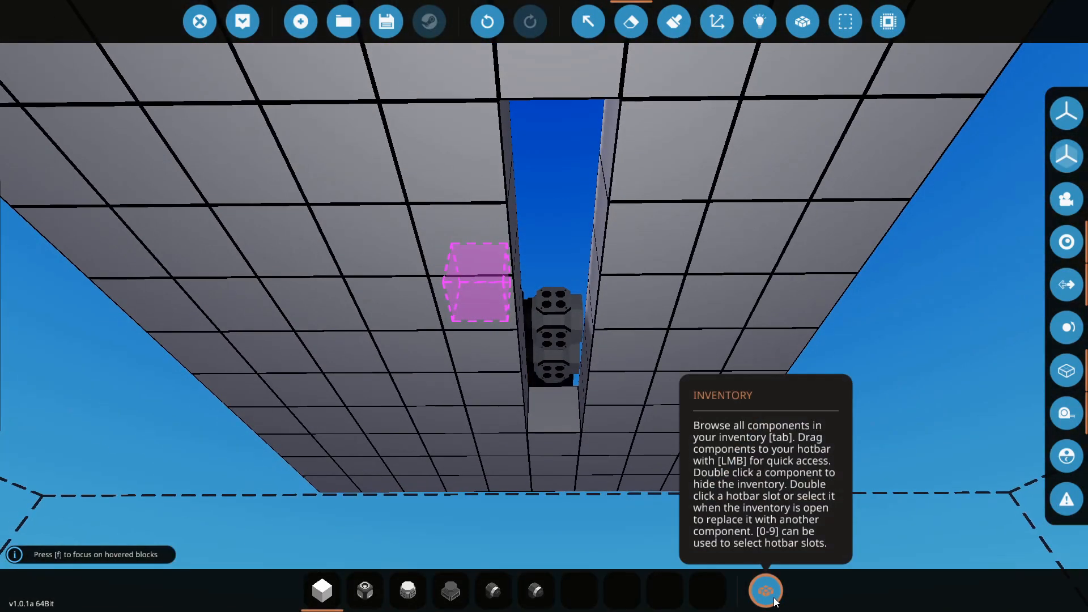
Search 'exha' and stock the hotbar with a corner exhaust manifold and fluid exhaust.
click(764, 591)
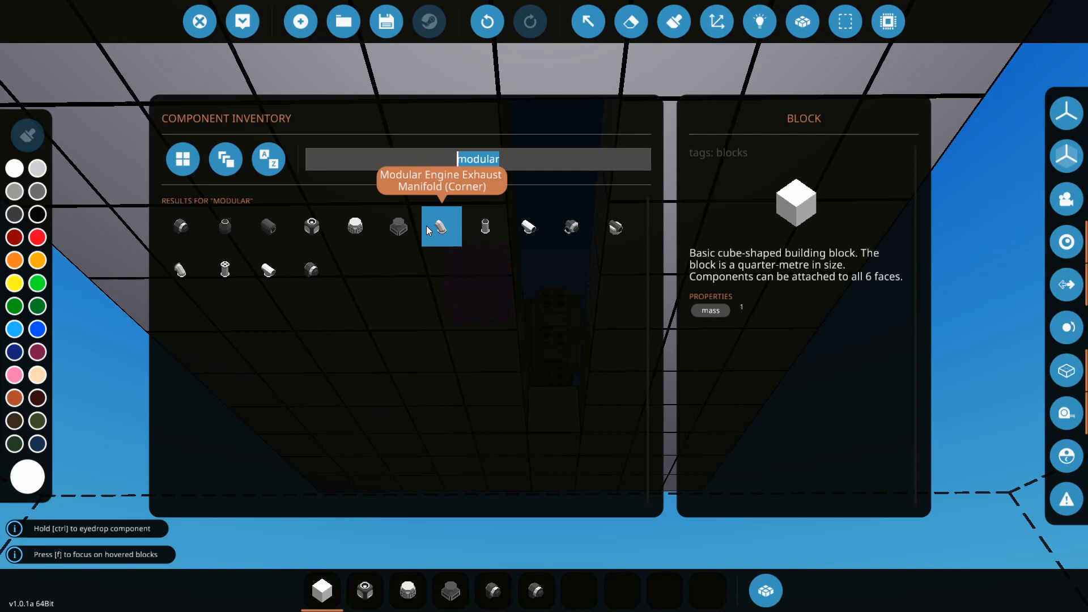
mouse_move(485, 226)
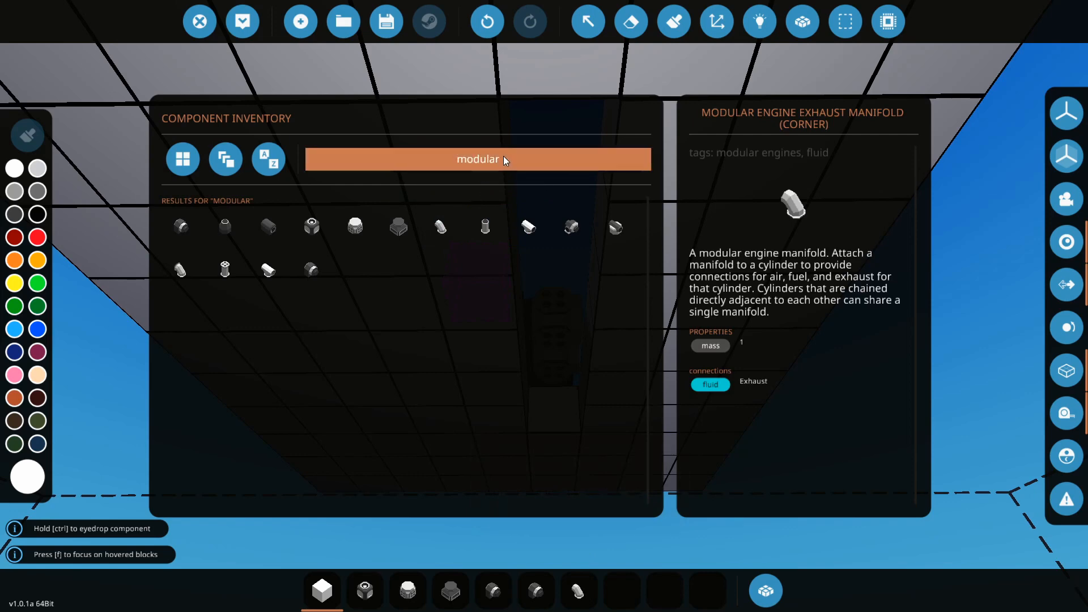
text(exh)
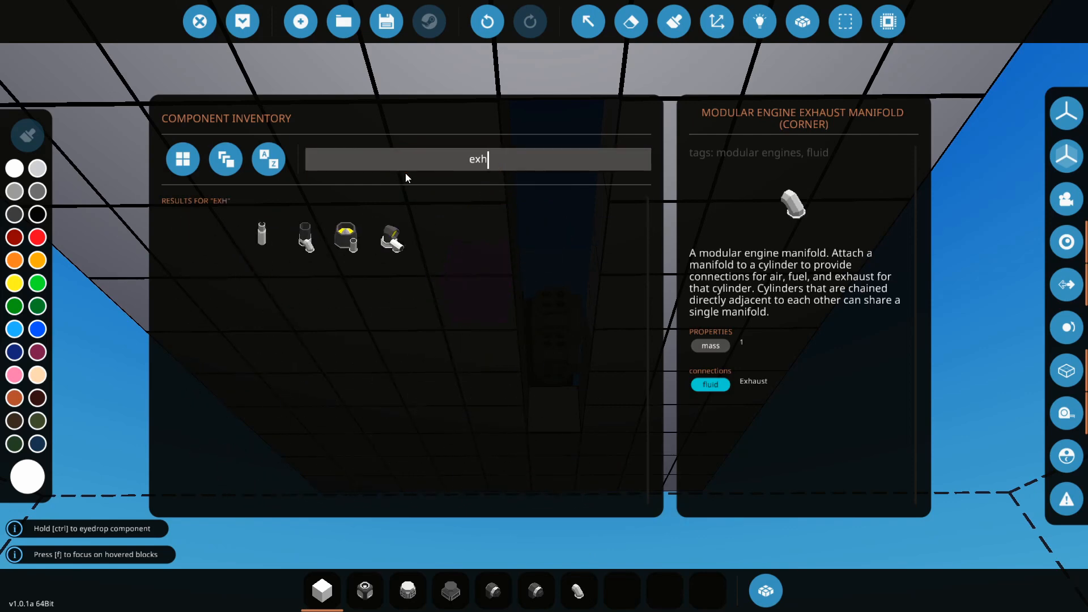
text(aust)
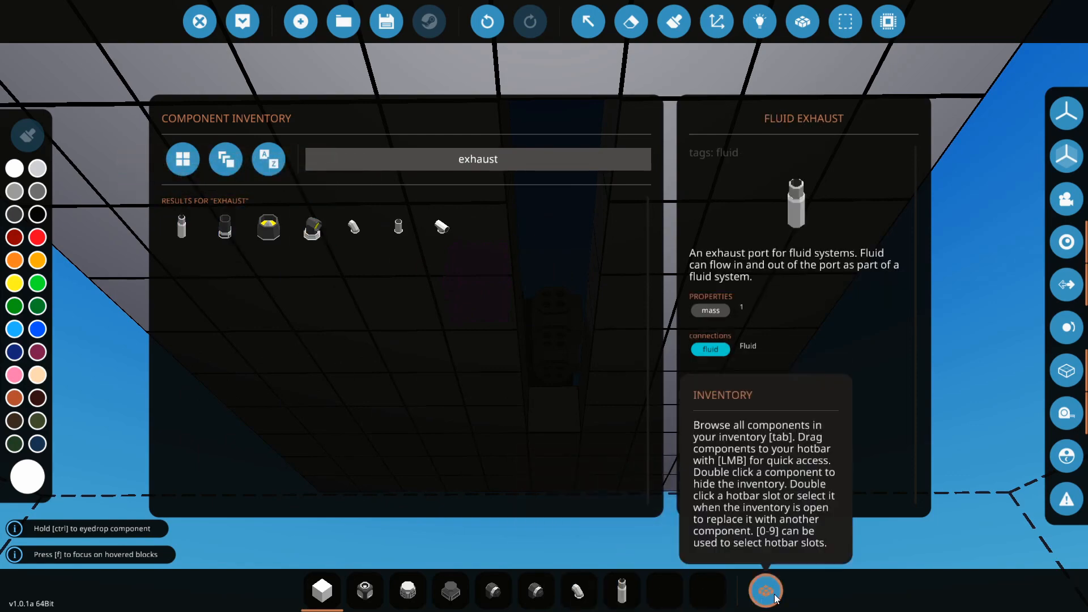
click(765, 590)
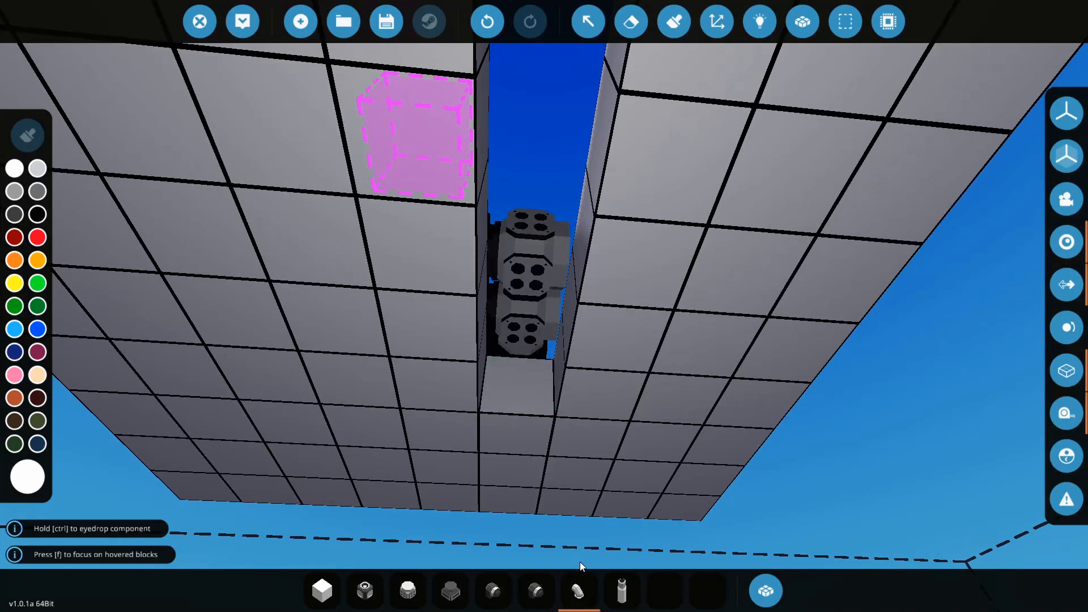
mouse_move(579, 591)
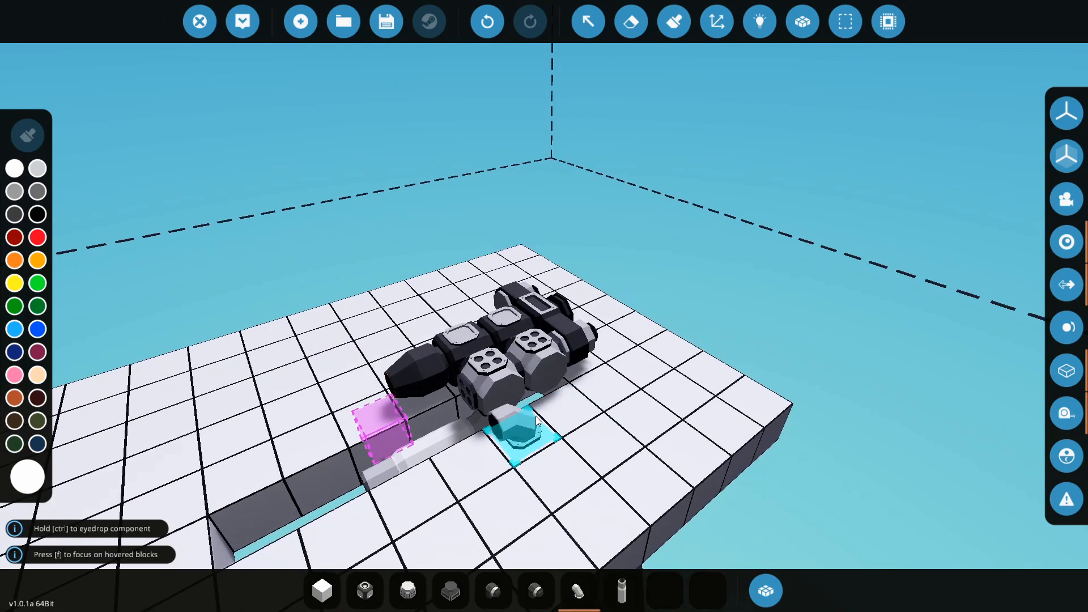
mouse_move(766, 590)
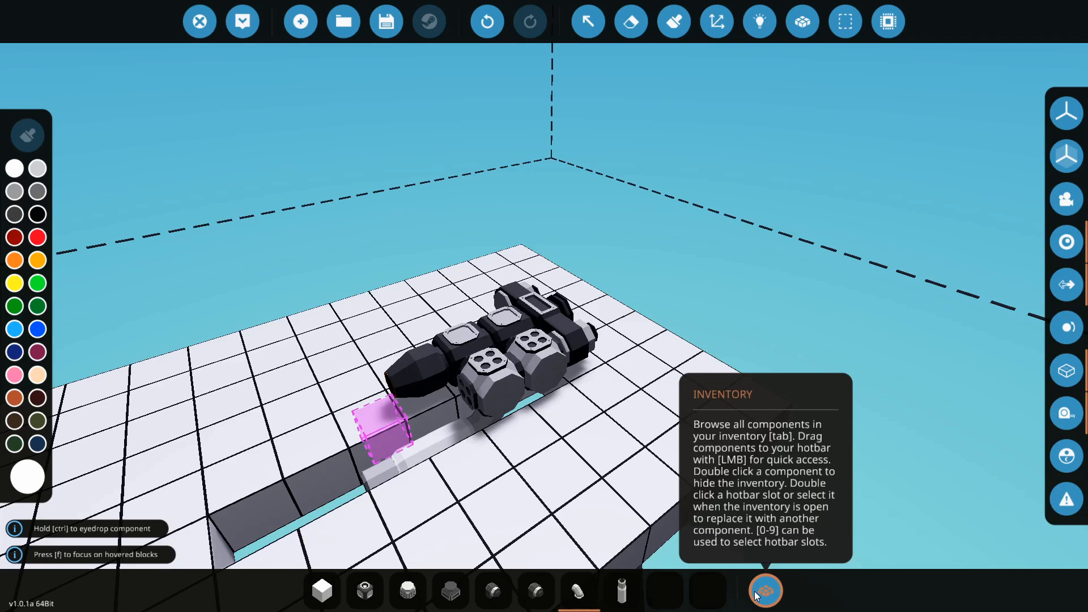
Stock the hotbar with an intake manifold, pipe pieces, a fluid port and a medium fluid tank.
click(764, 591)
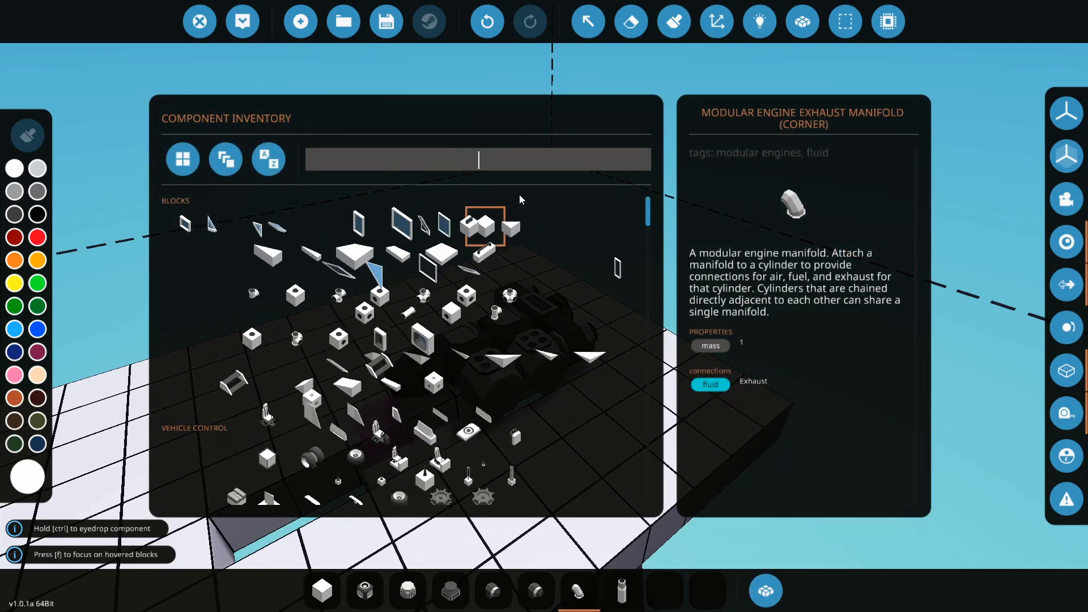
text(modular)
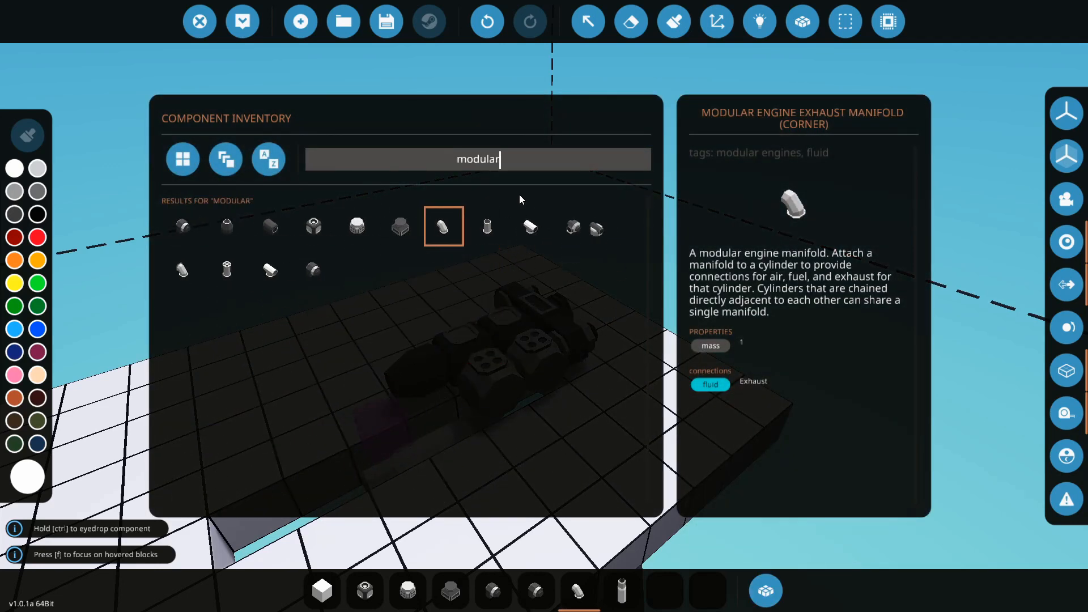
mouse_move(355, 226)
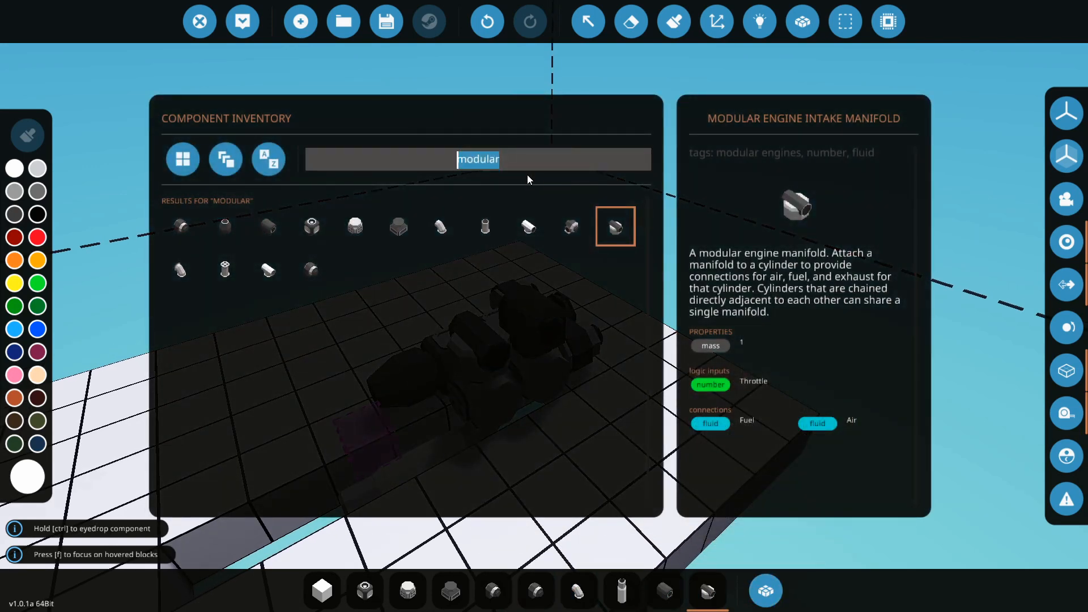
text(pi)
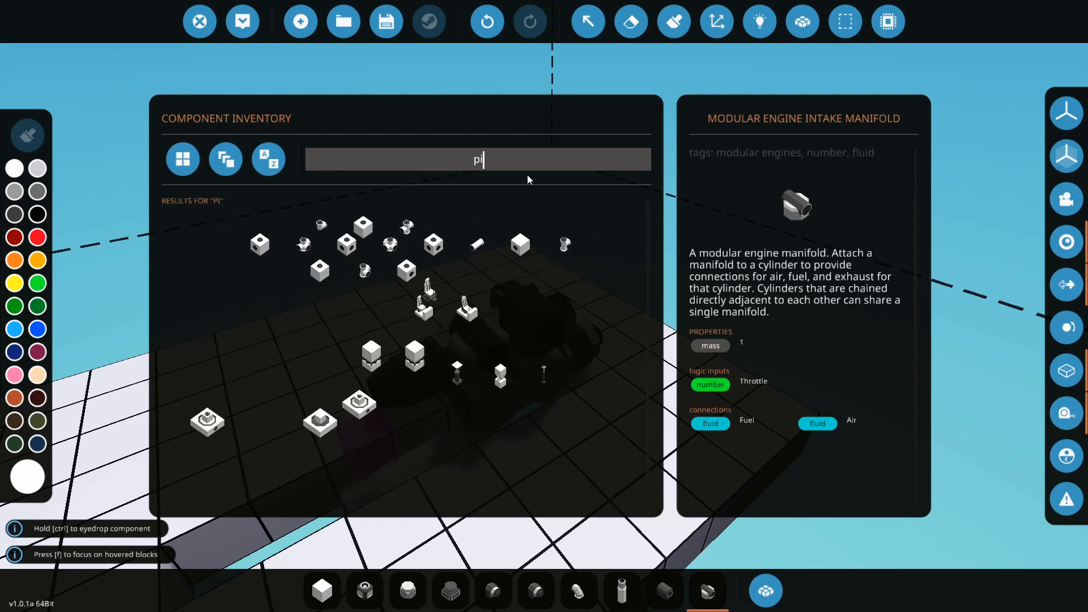
text(pe)
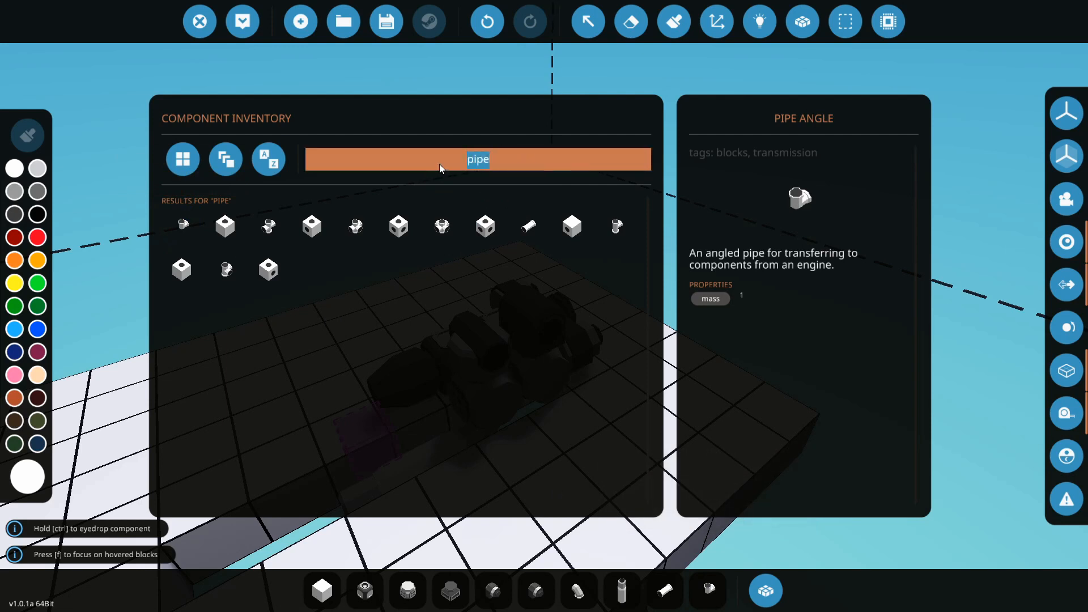
text(tank)
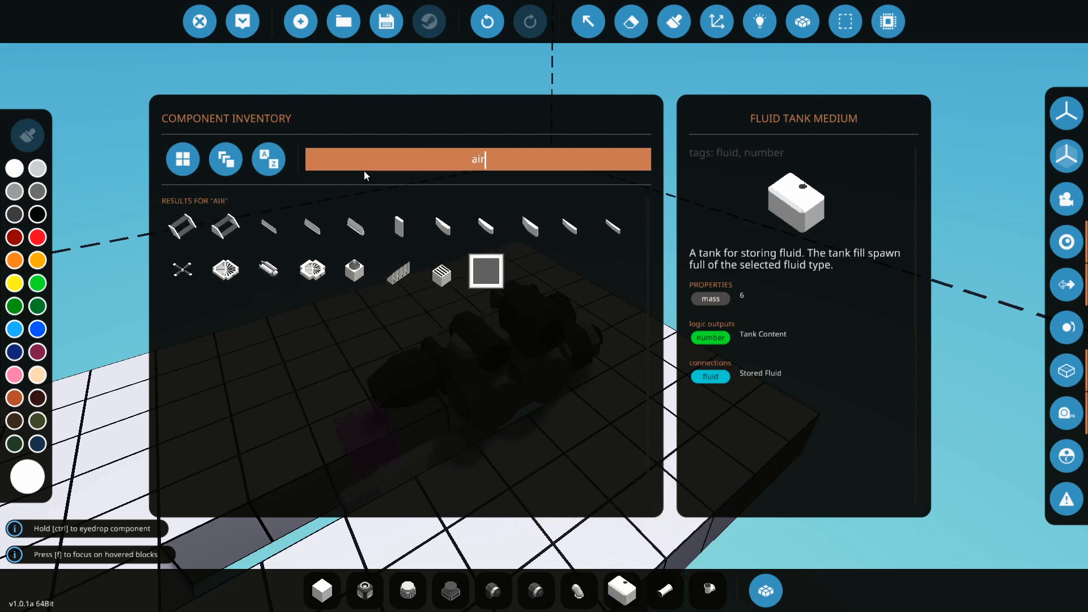
mouse_move(442, 270)
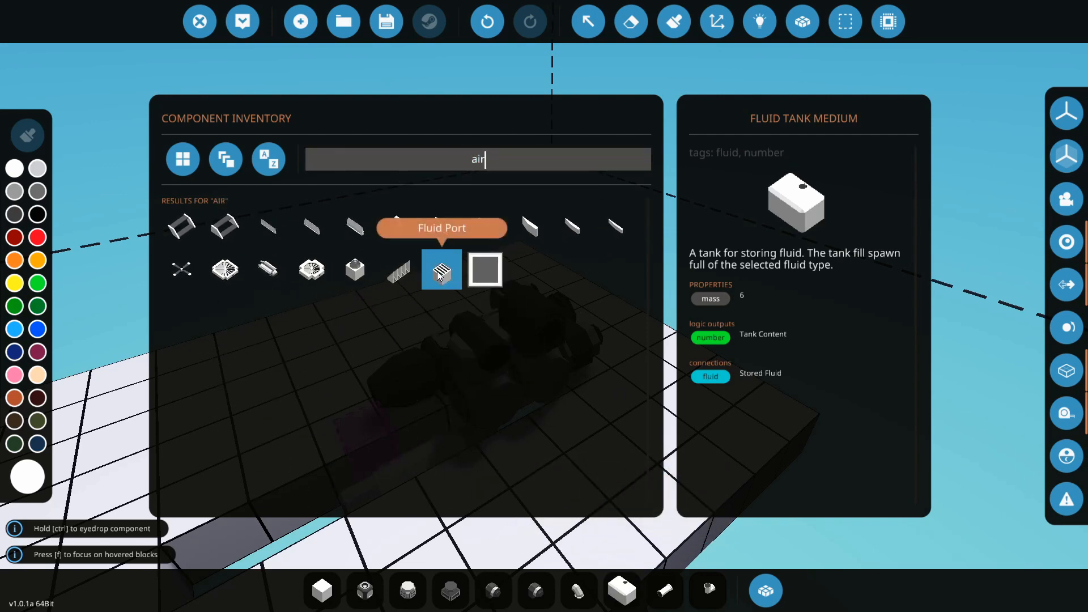
click(441, 269)
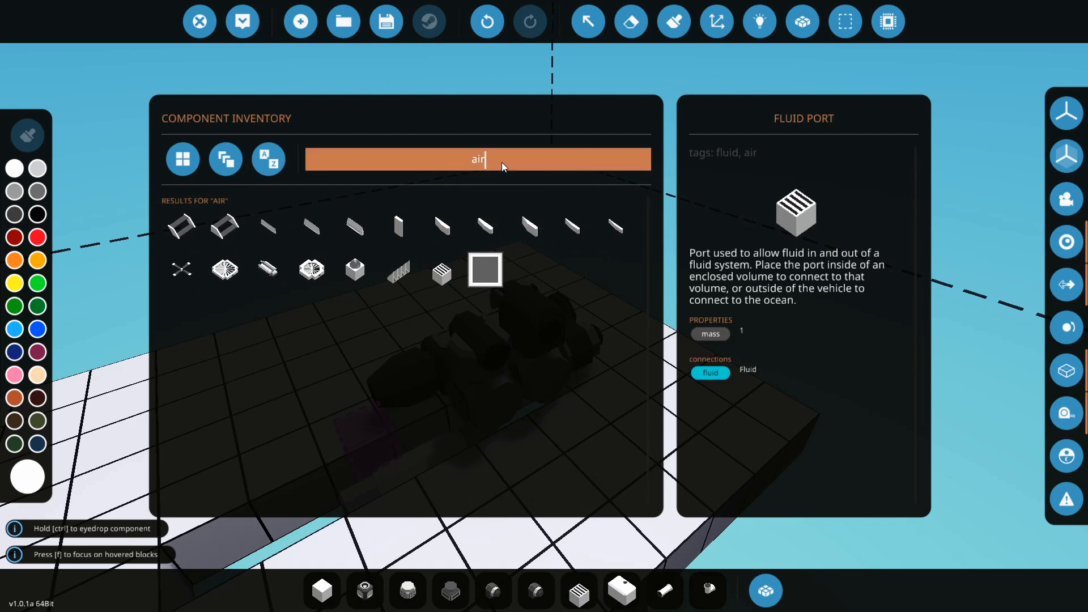
text(radiator)
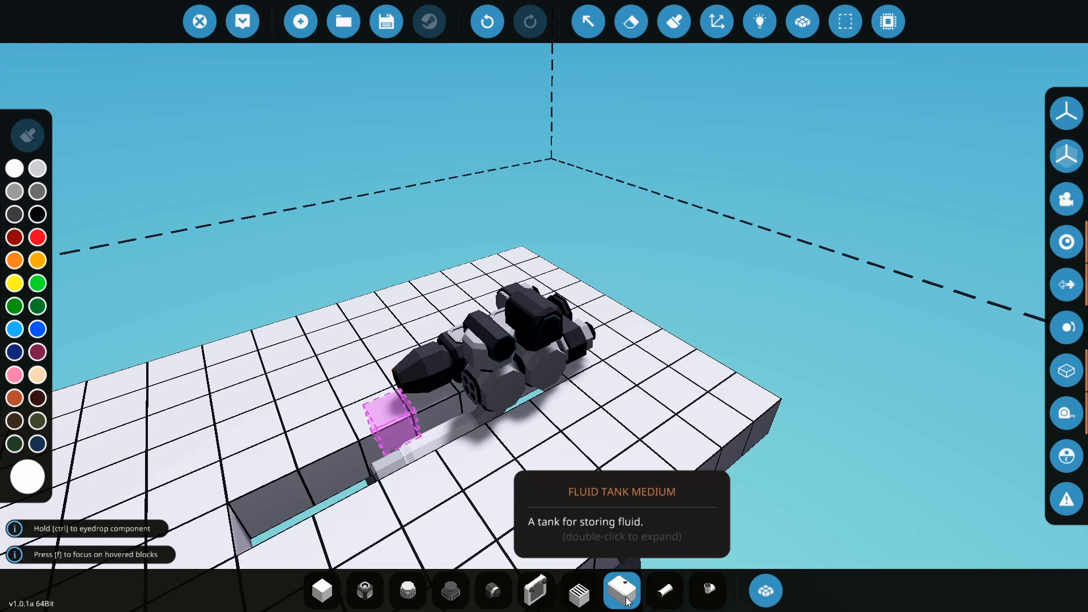
mouse_move(664, 590)
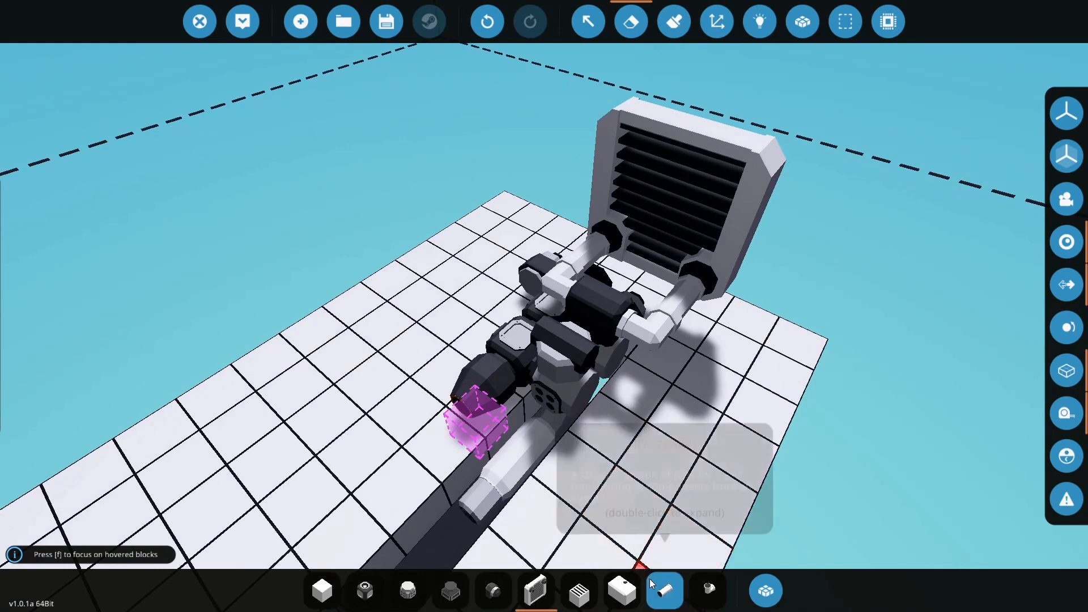
Pipe the radiator to the engine and fit a part on top of the fluid tank.
click(665, 590)
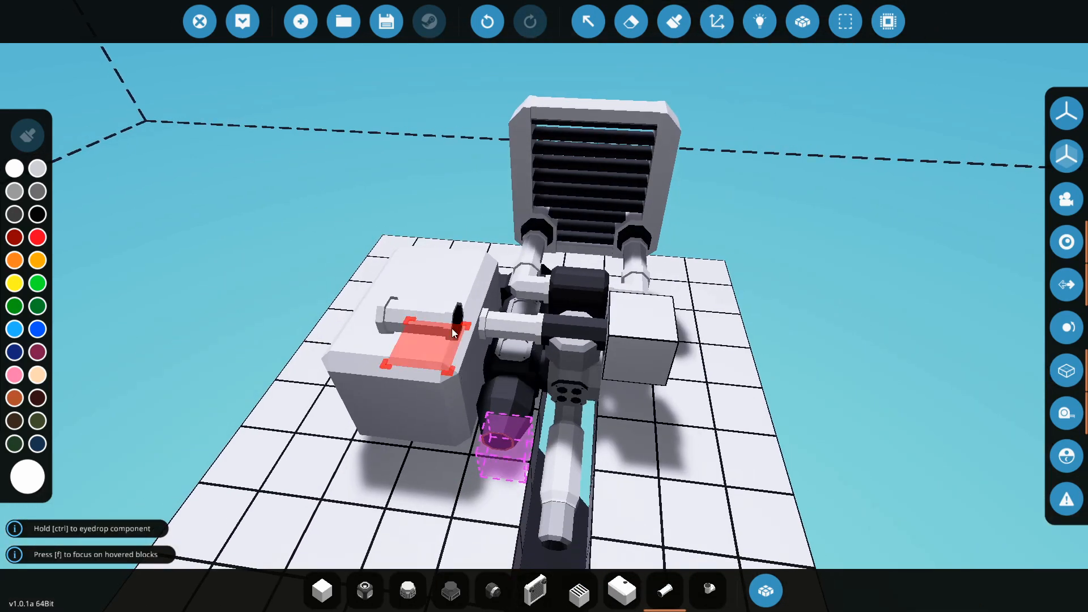
click(410, 340)
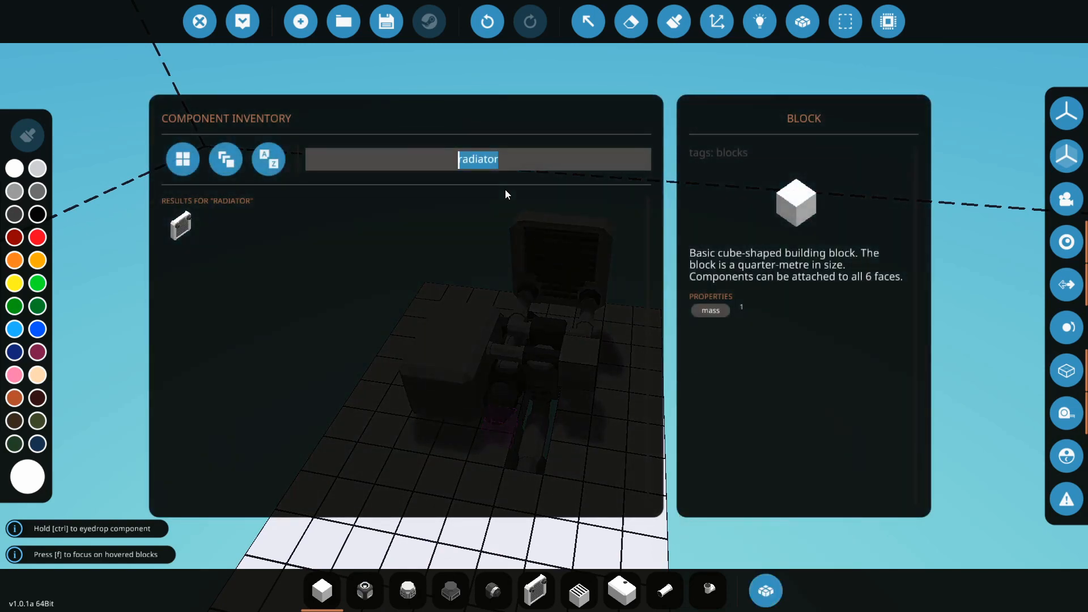
Search the inventory for 'prop' to find the propeller.
text(pr)
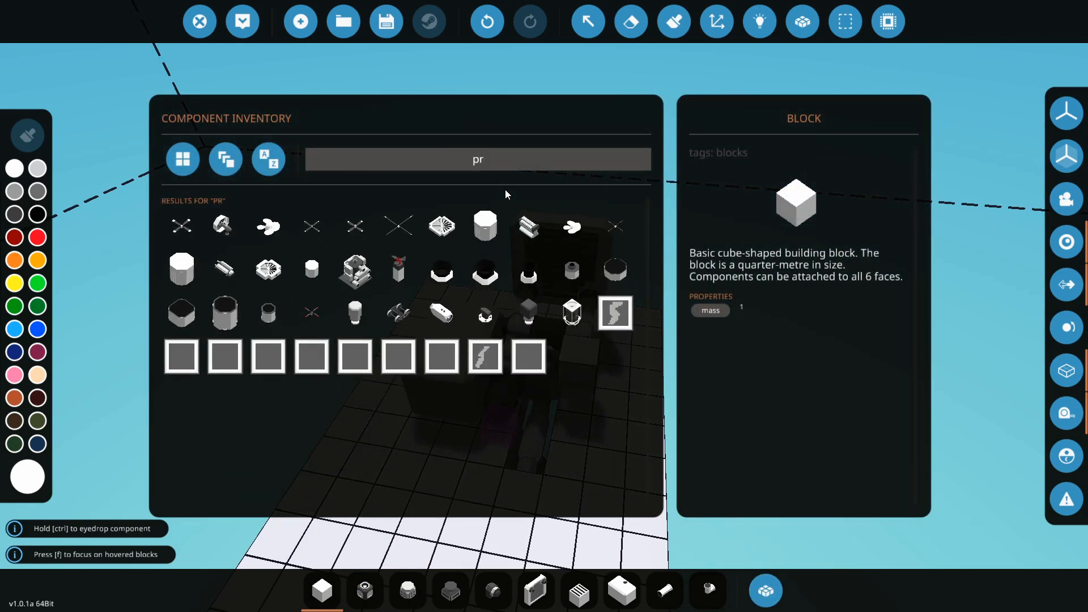
text(op)
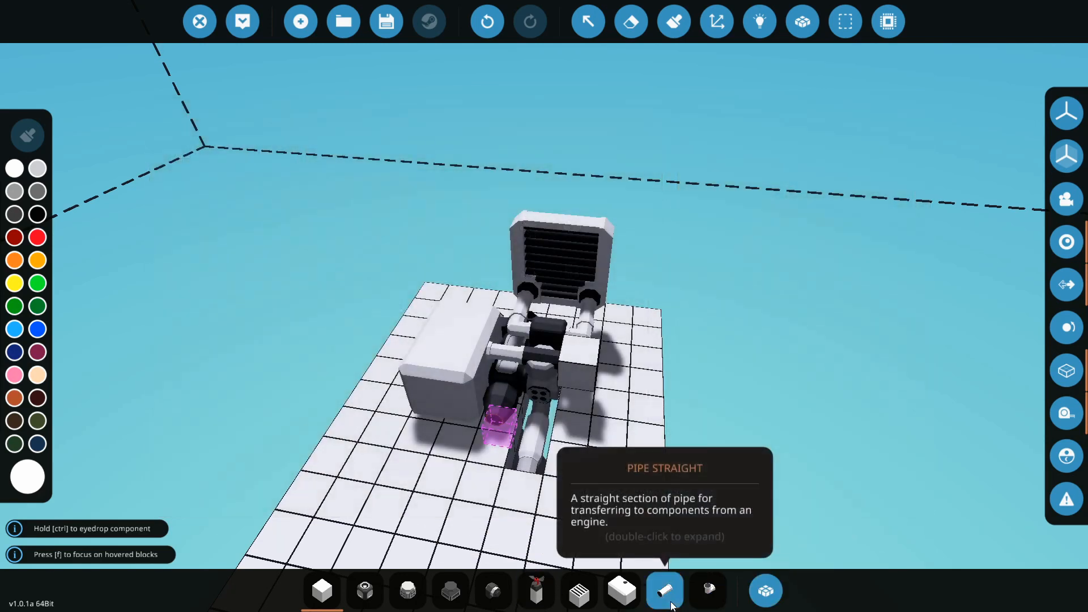
mouse_move(535, 591)
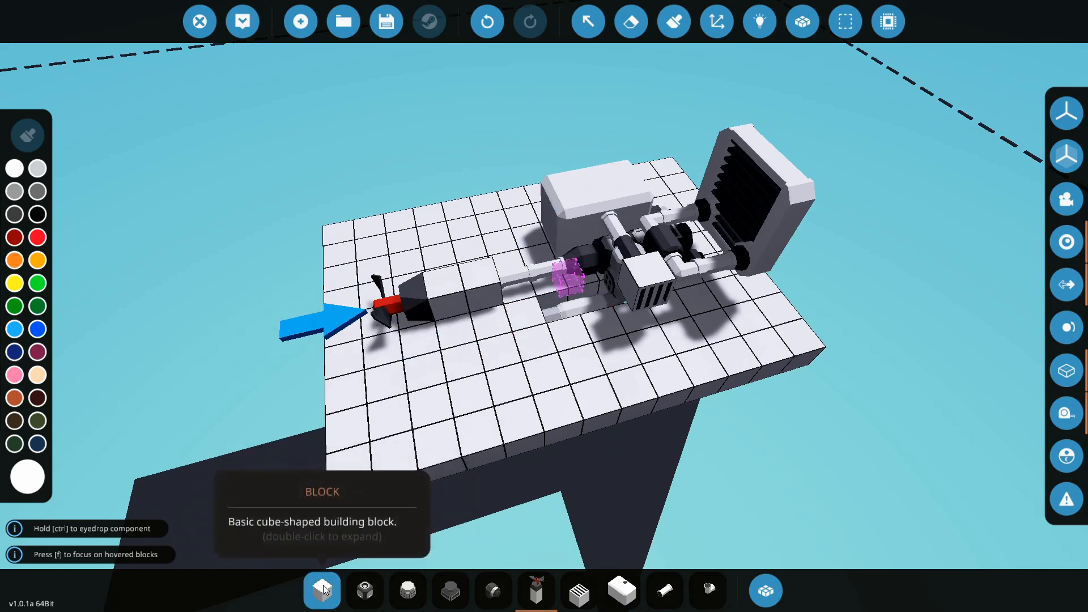
Add a medium battery, a push button and a throttle lever to the hotbar.
double_click(321, 591)
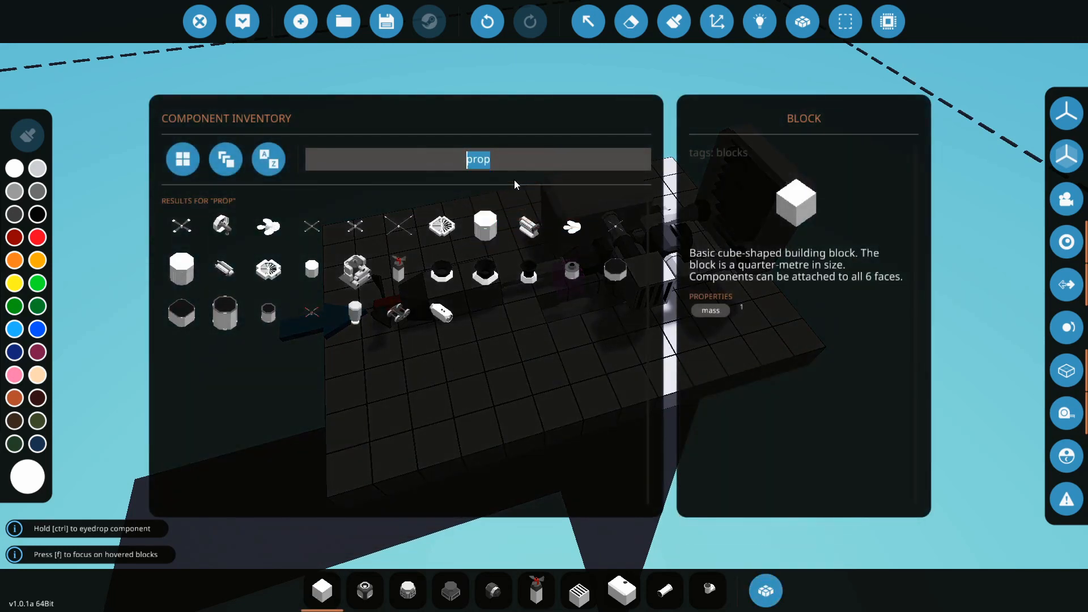
text(battery)
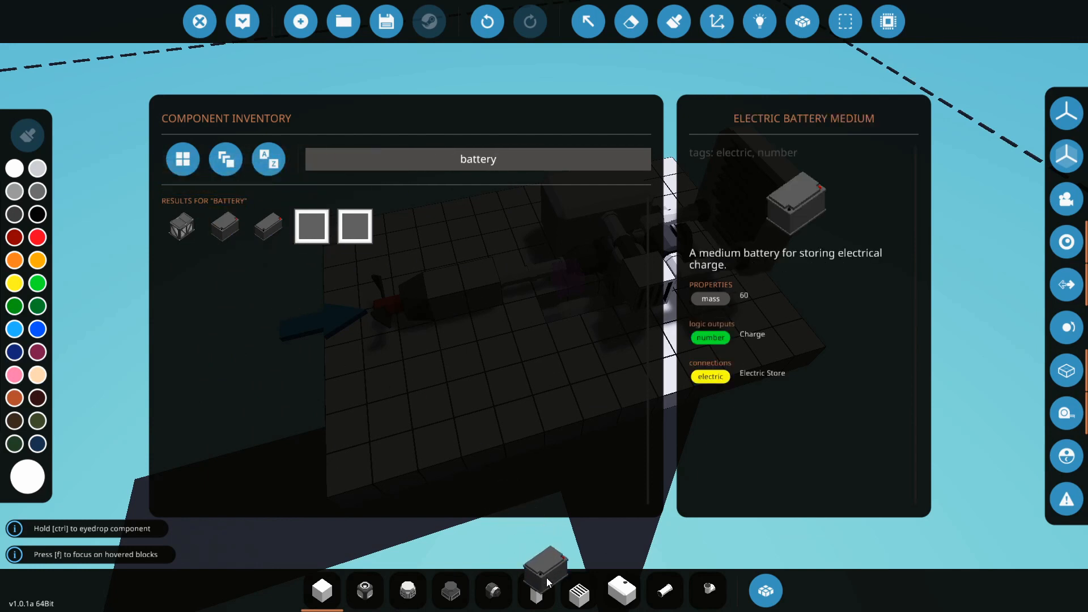
click(478, 159)
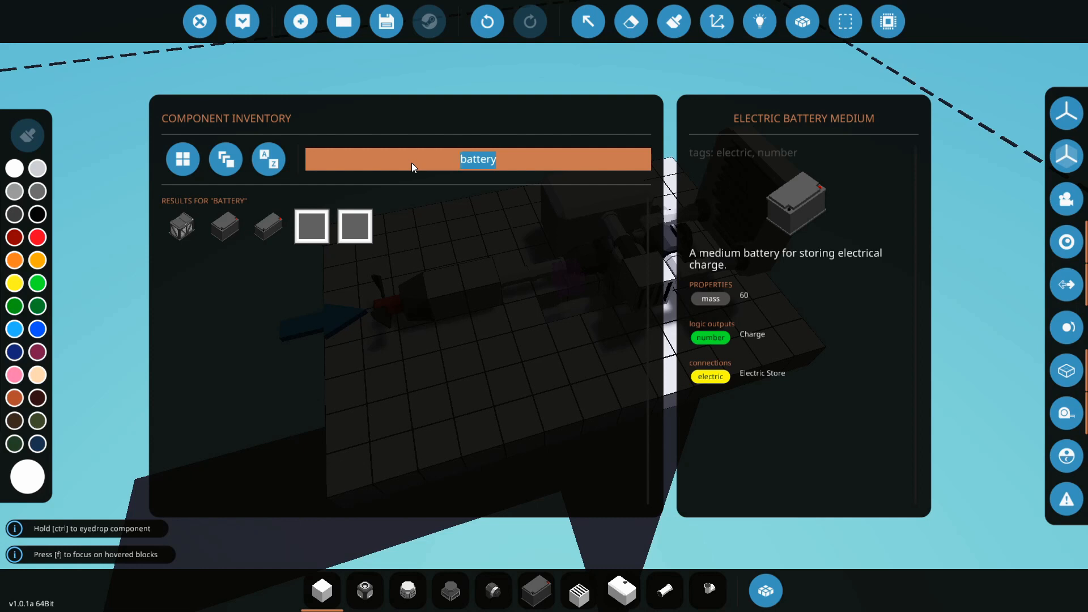
text(butto)
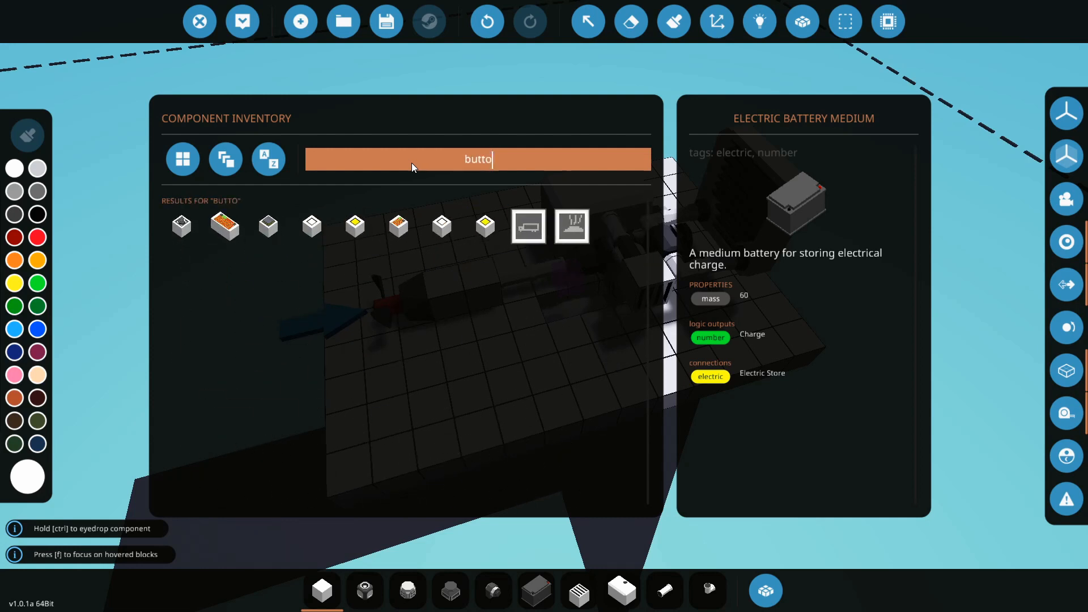
mouse_move(312, 227)
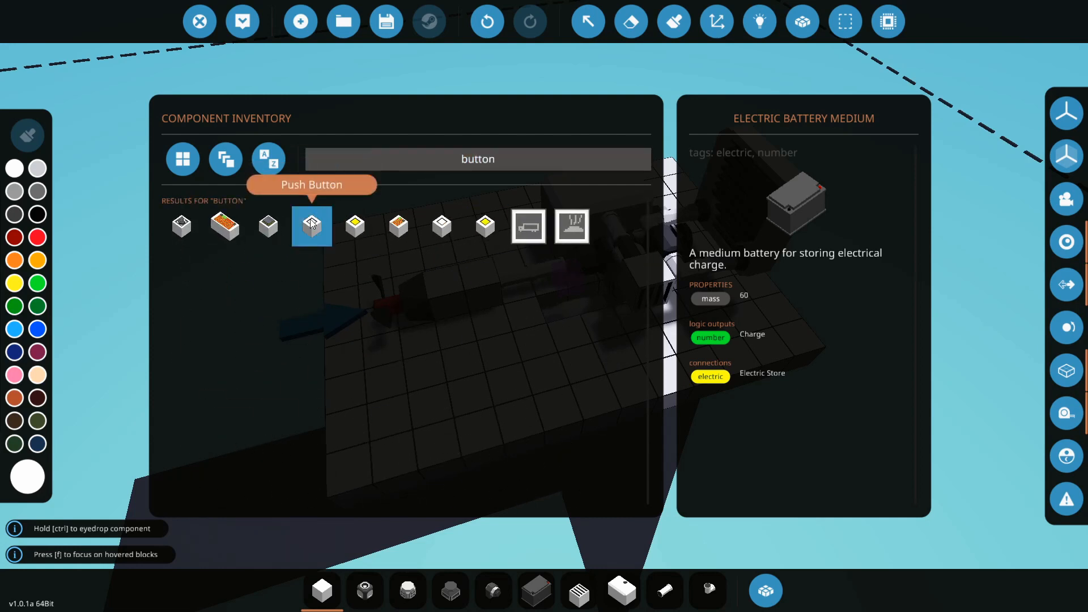
click(311, 225)
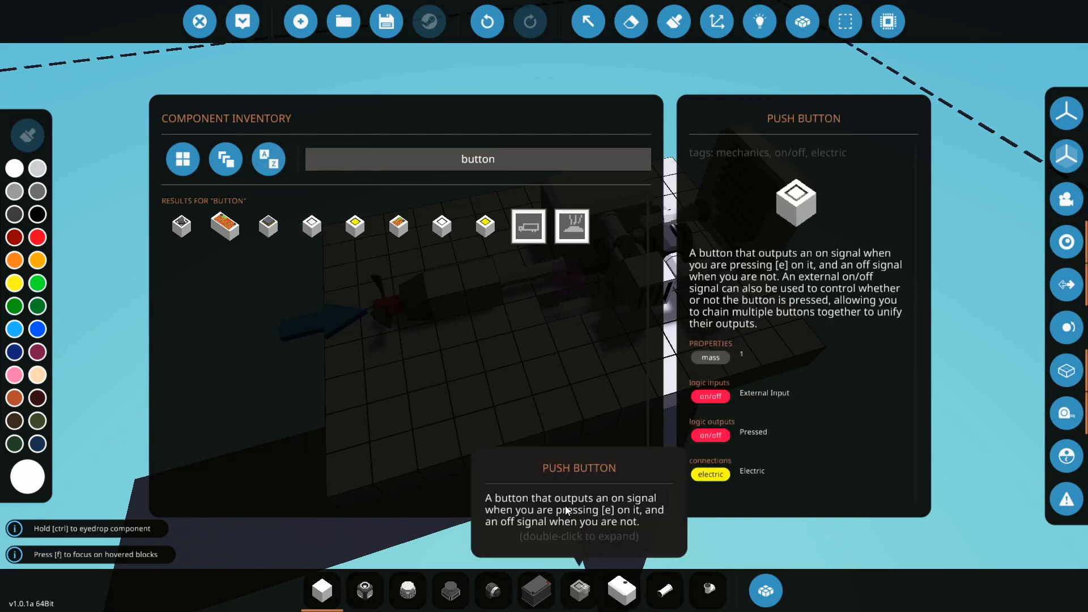
text(throt)
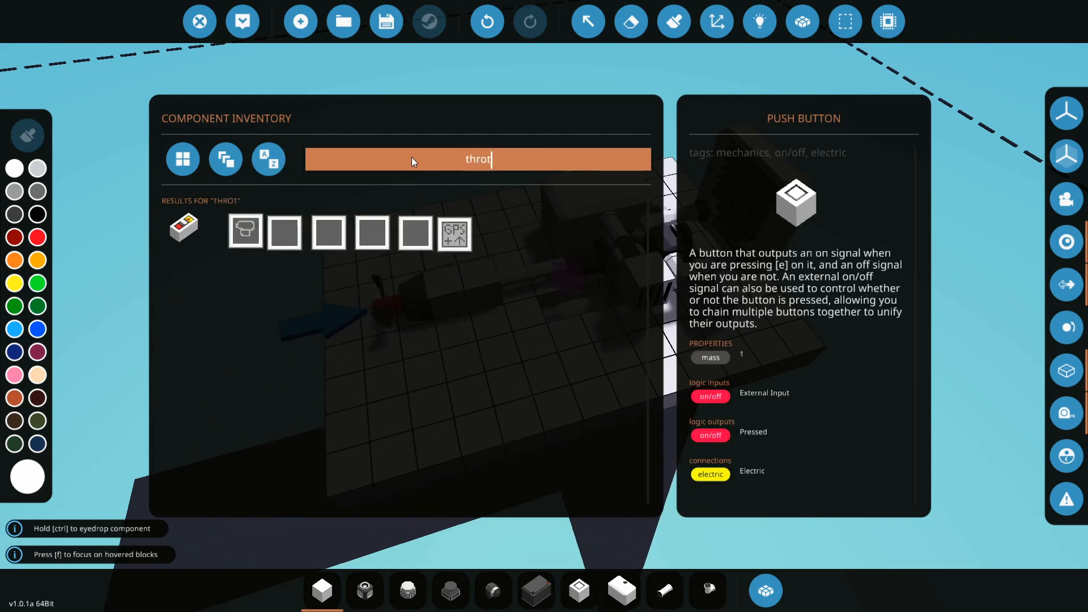
text(tle)
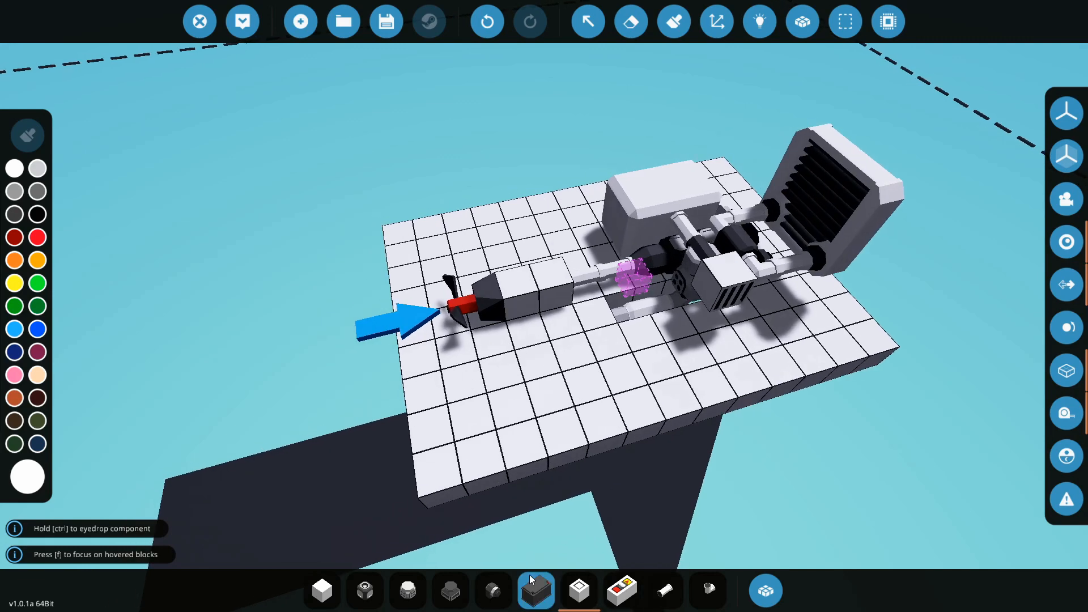
Place the battery beside the propeller shaft and throttle levers on the control panel.
click(479, 404)
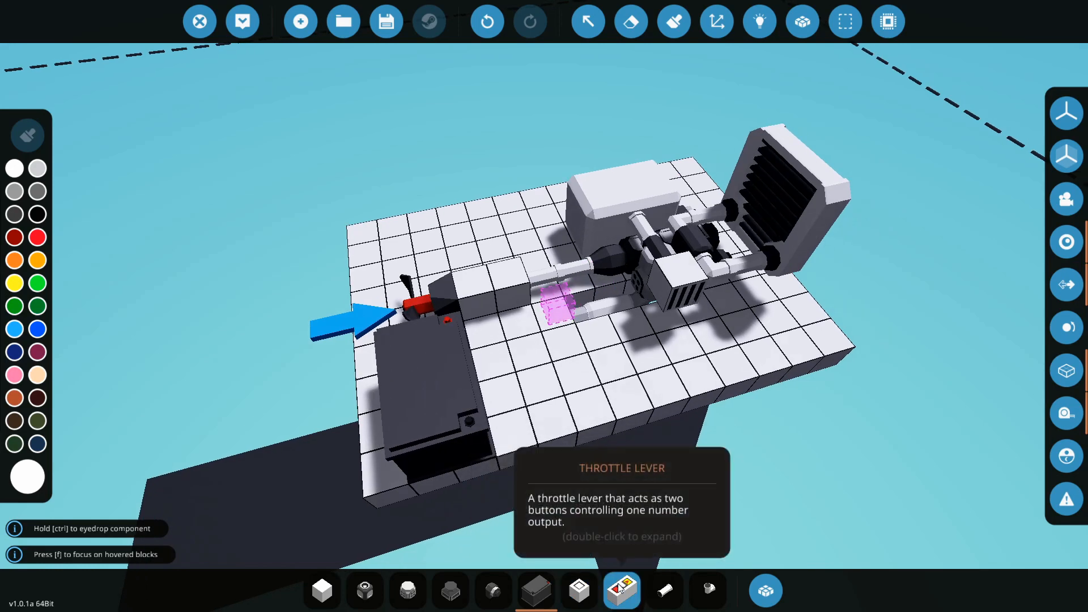
click(578, 590)
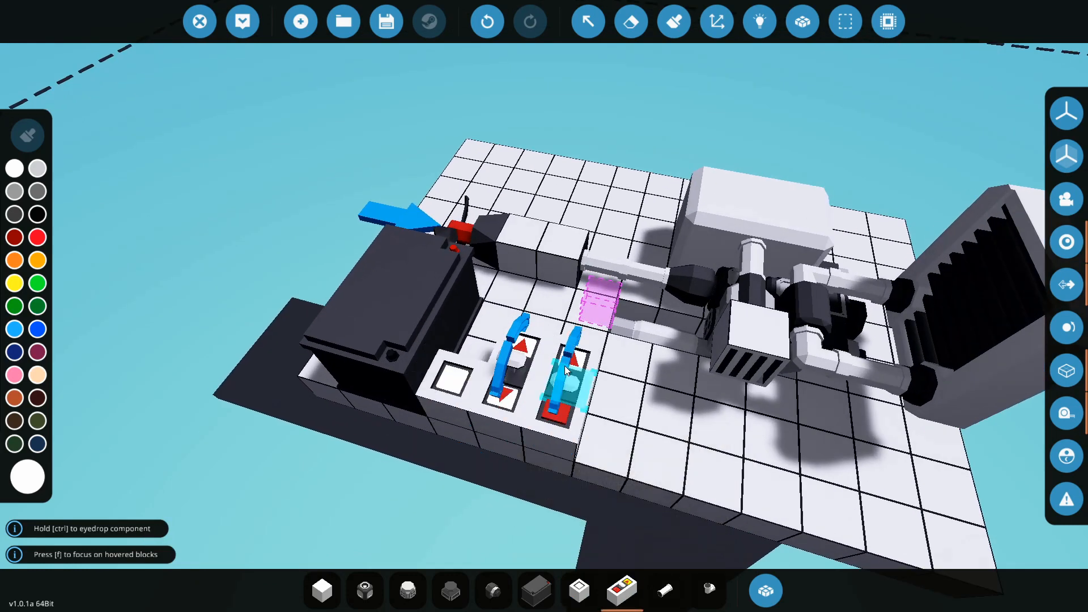
click(759, 21)
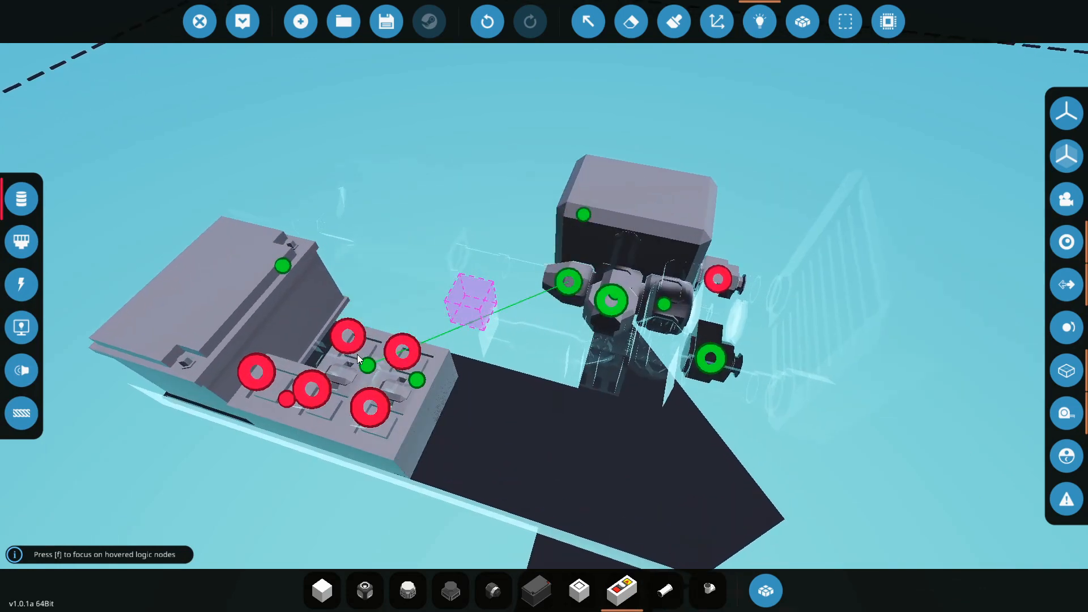
mouse_move(420, 389)
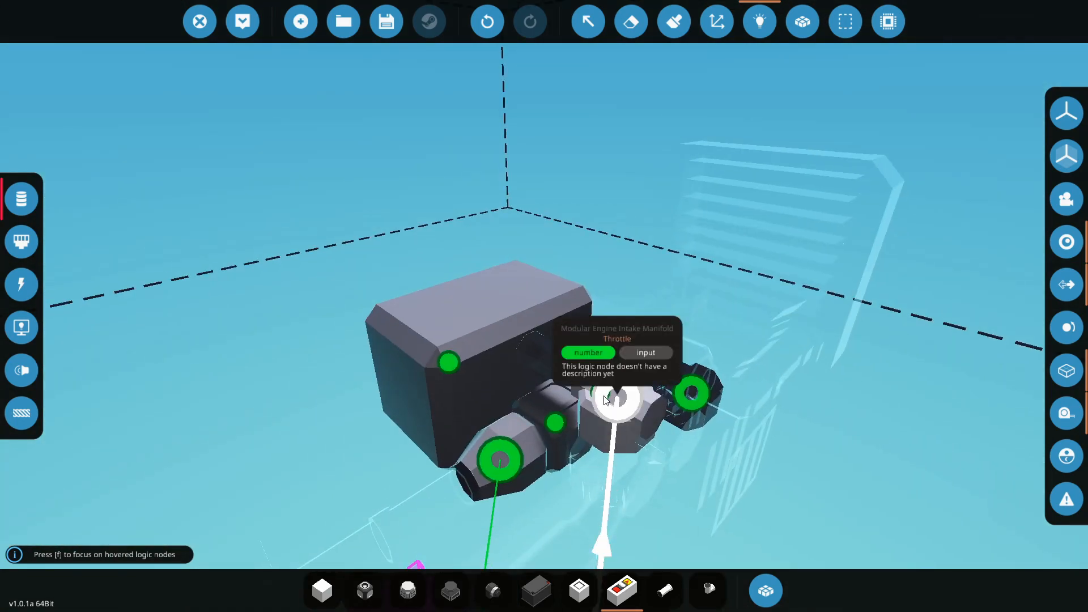
mouse_move(616, 408)
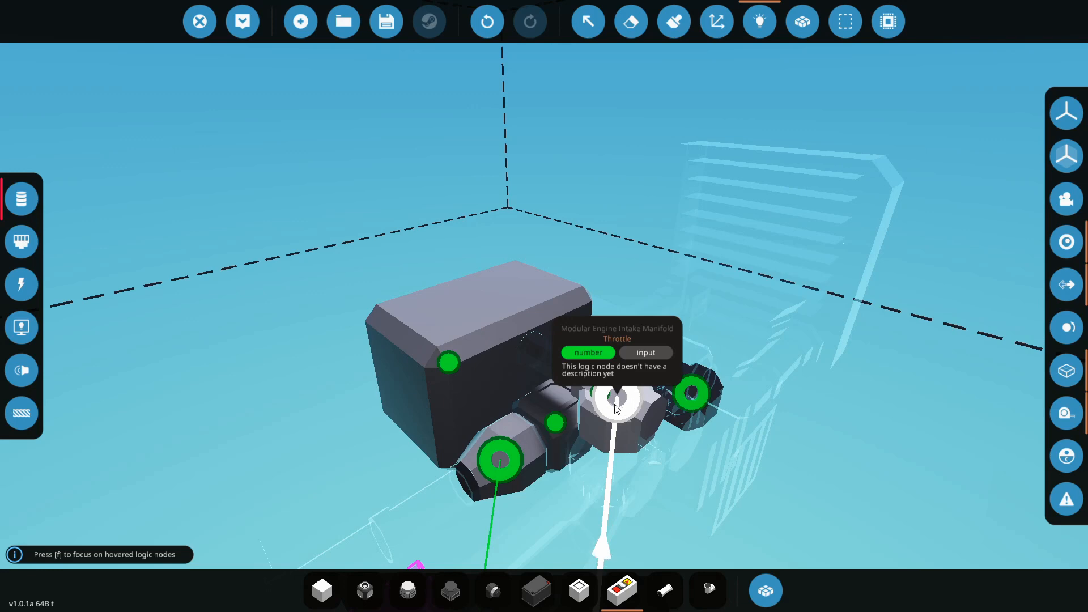
mouse_move(626, 386)
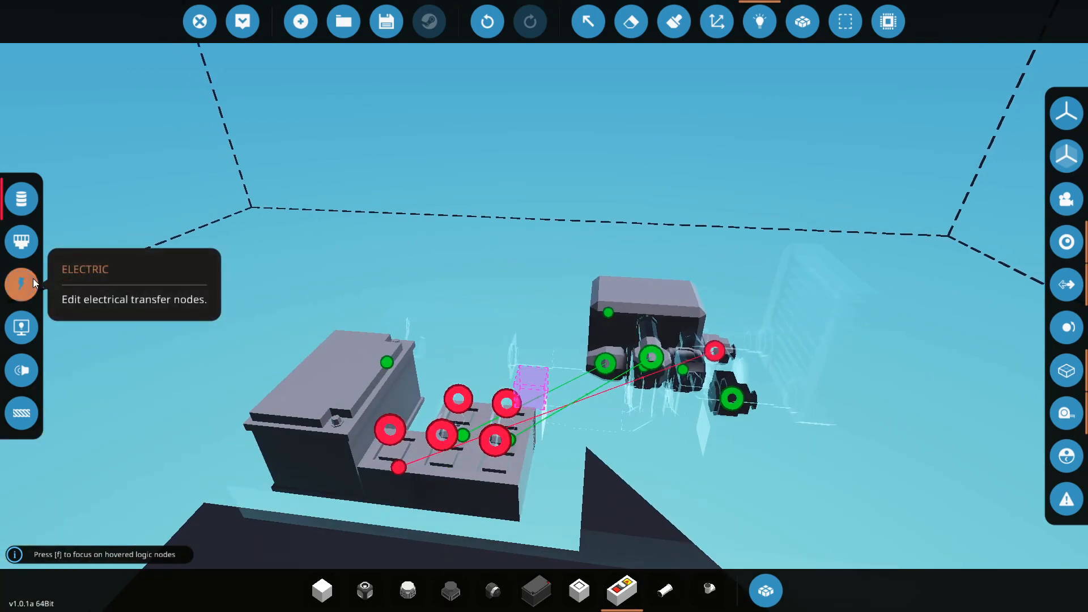
Wire the battery electrically to the push button and engine nodes.
click(22, 284)
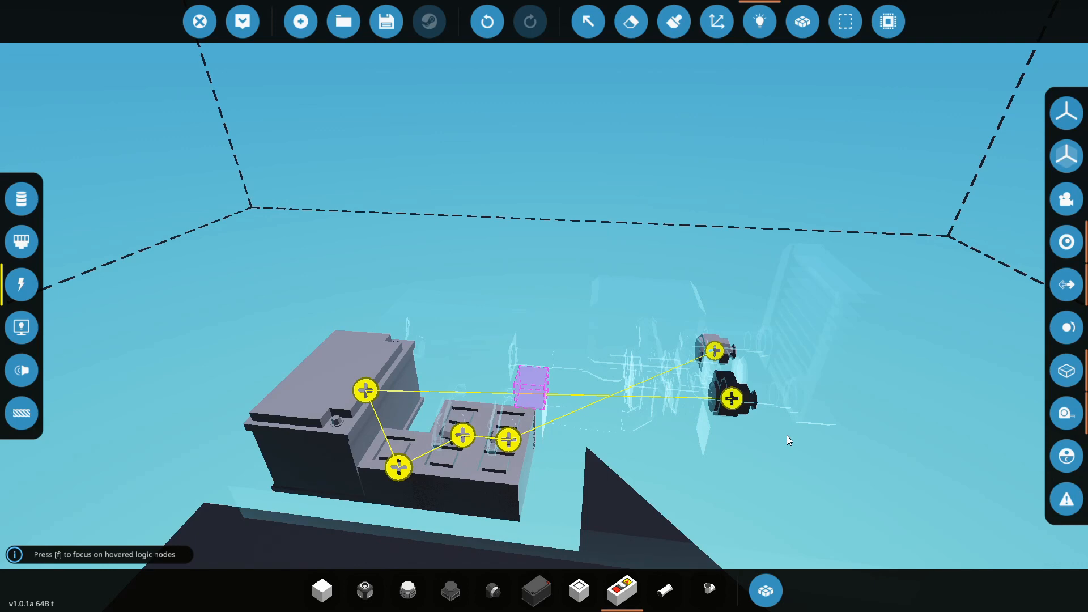
click(22, 199)
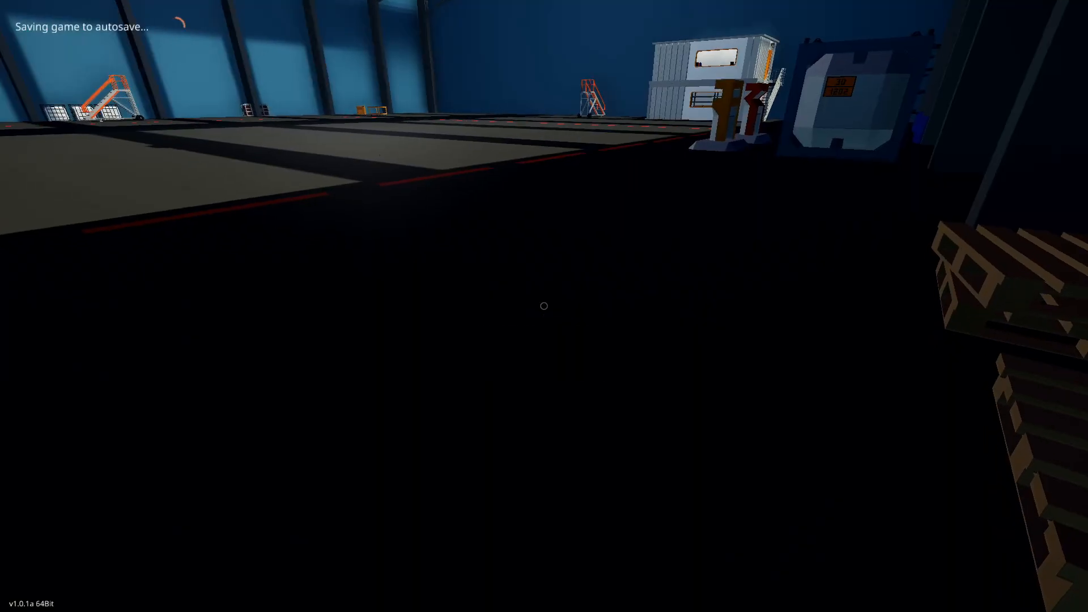
mouse_move(544, 306)
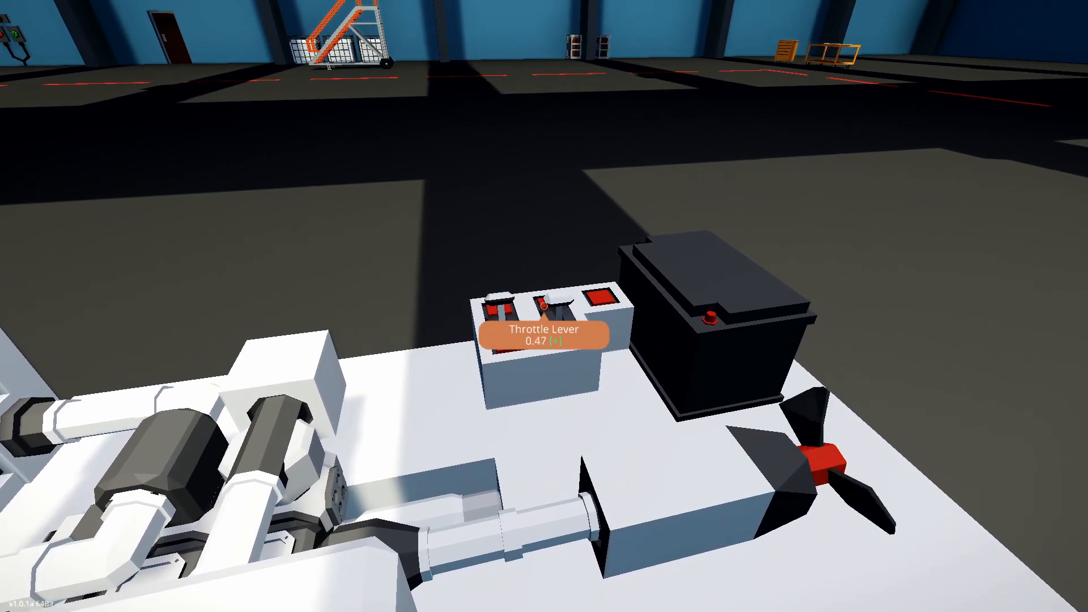
mouse_move(544, 306)
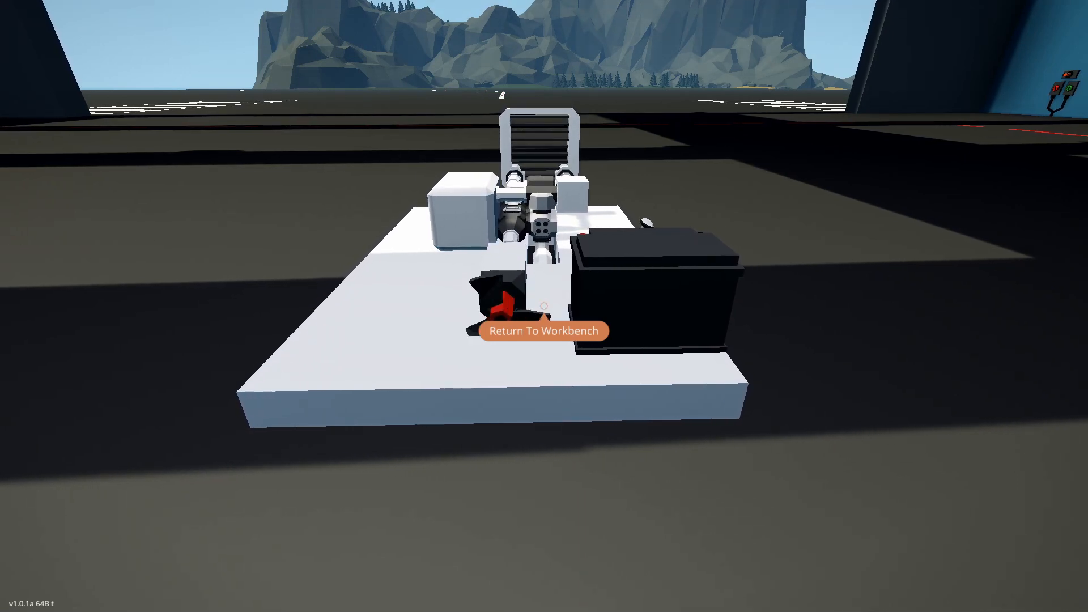
click(543, 330)
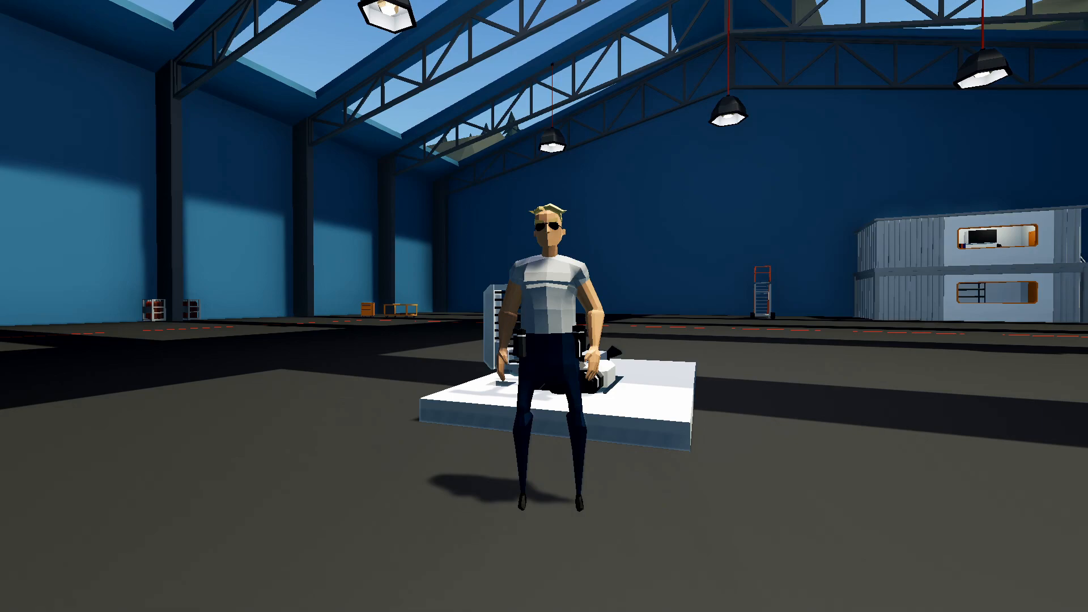
scroll(down, 3)
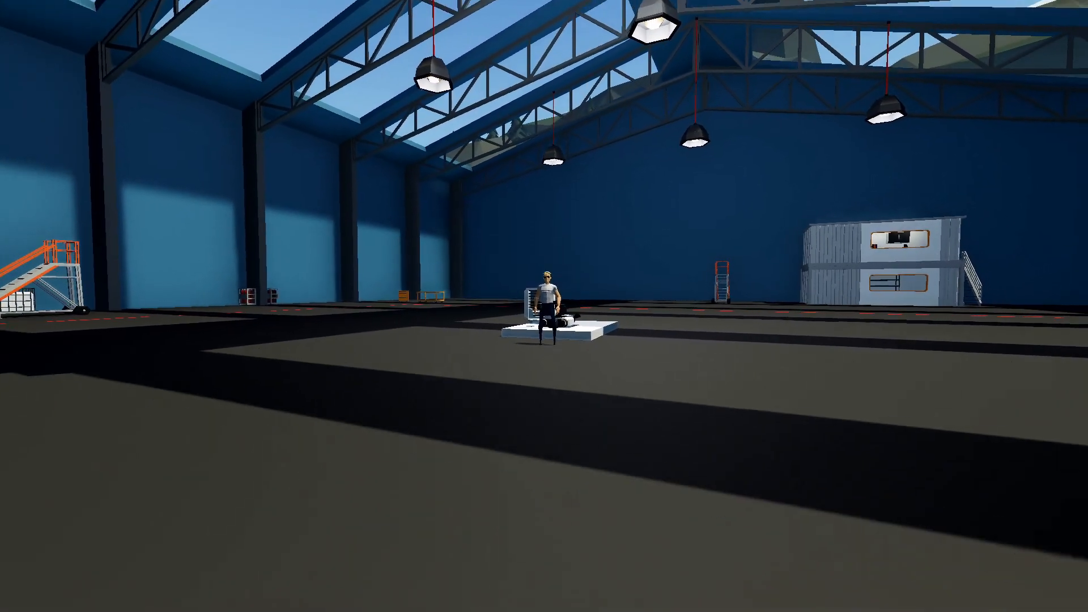